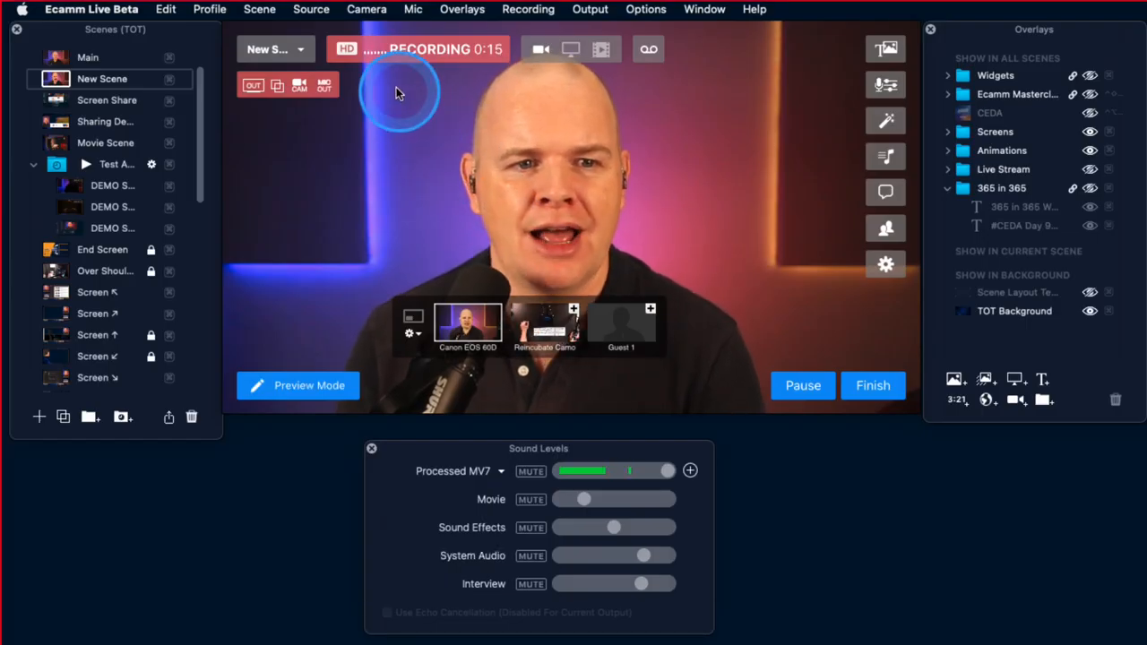
# Step: Work the top menu and camera source controls of the New Scene
pyautogui.click(311, 9)
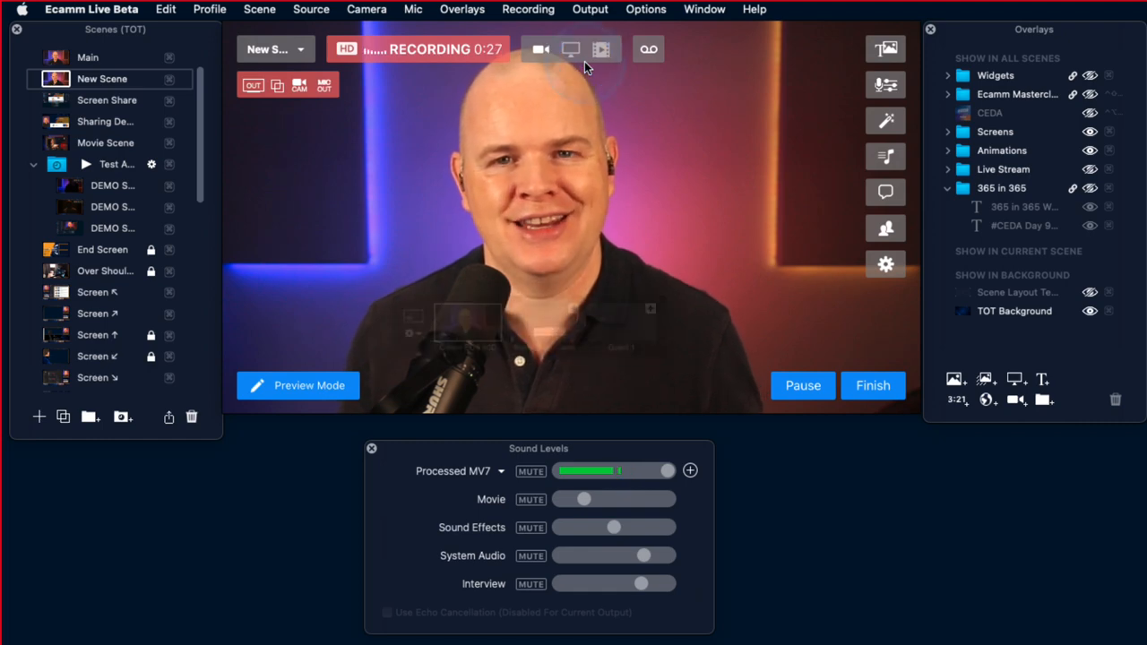
pyautogui.click(540, 49)
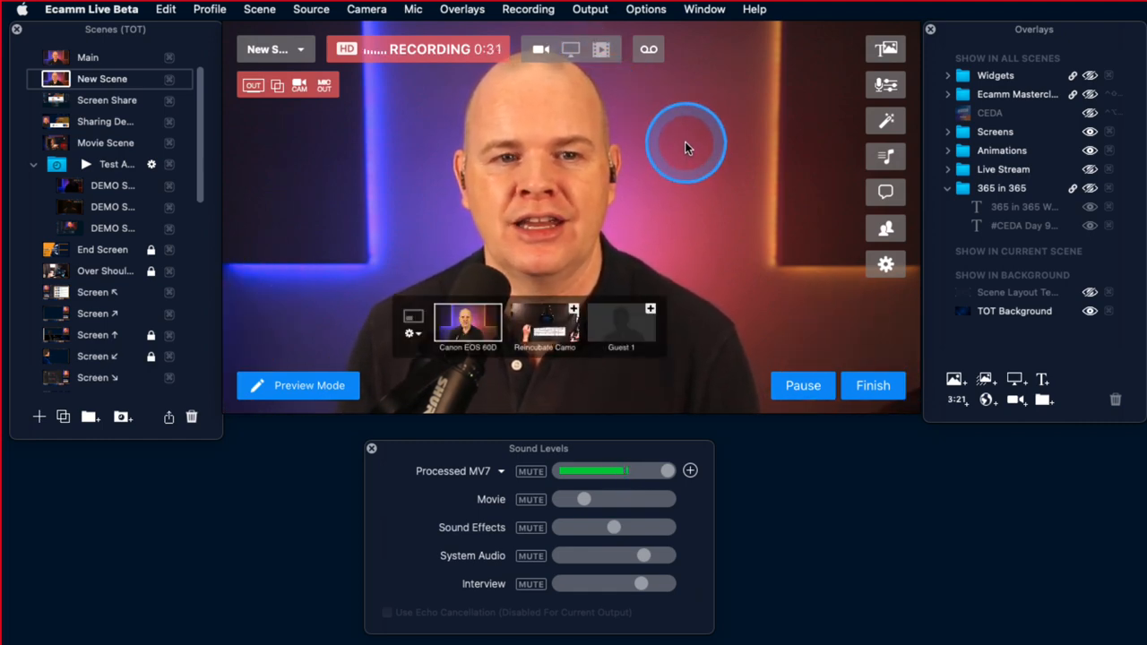
pyautogui.click(311, 9)
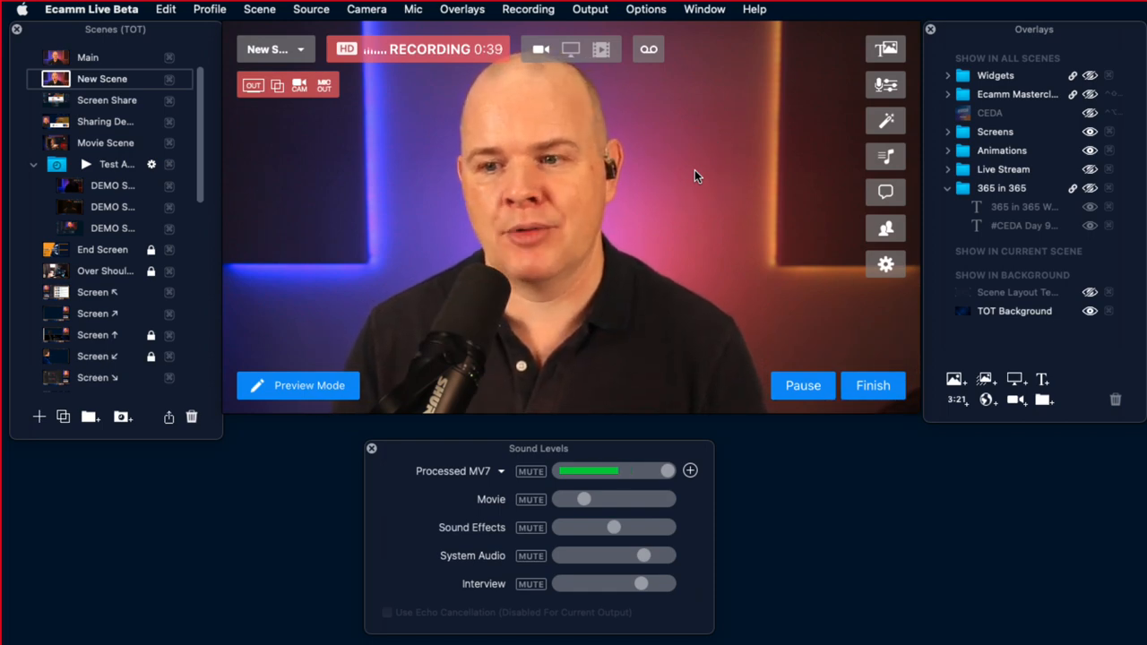
pyautogui.click(886, 85)
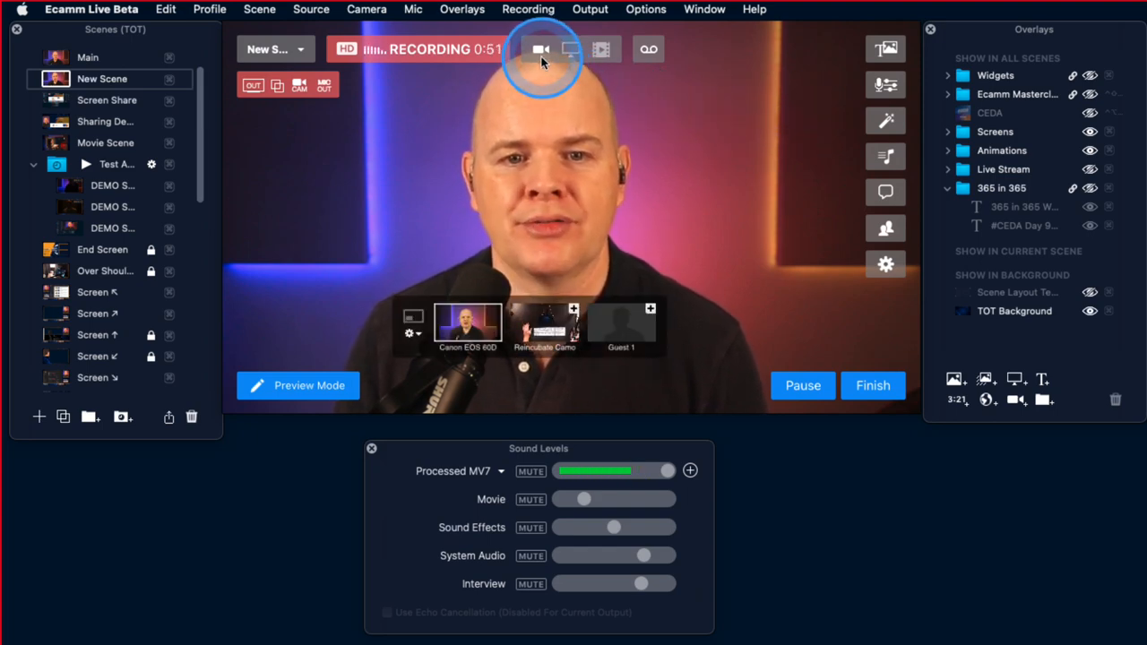
pyautogui.moveTo(541, 49)
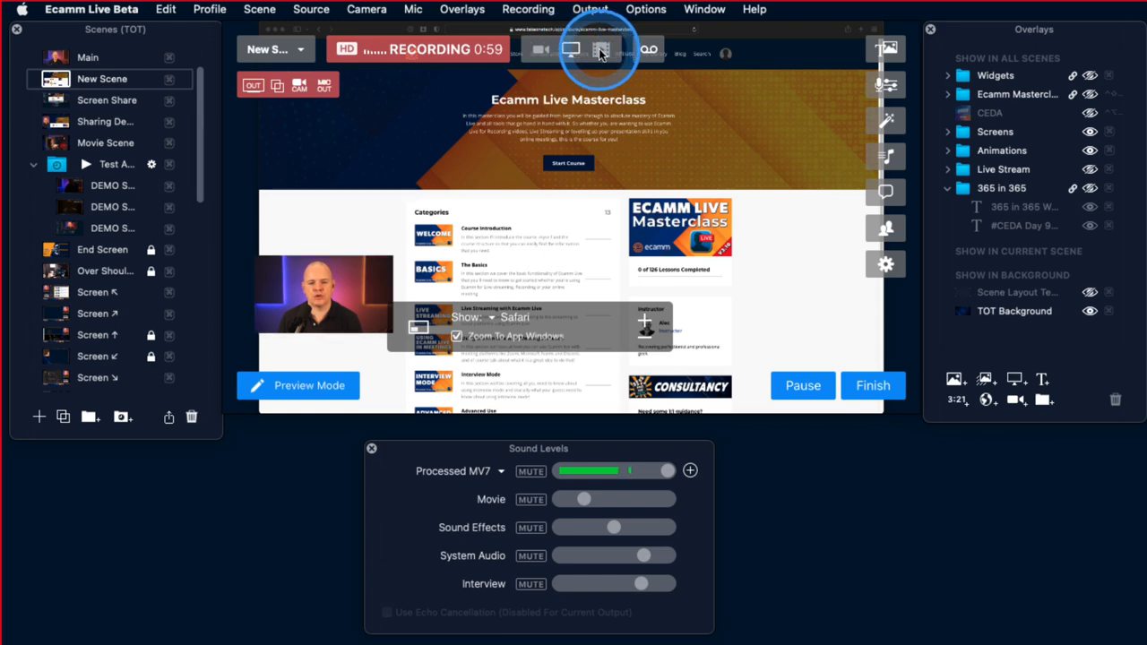
# Step: Preview Sample Movie File.mp4, return to the camera, and add a second guest feed
pyautogui.click(601, 49)
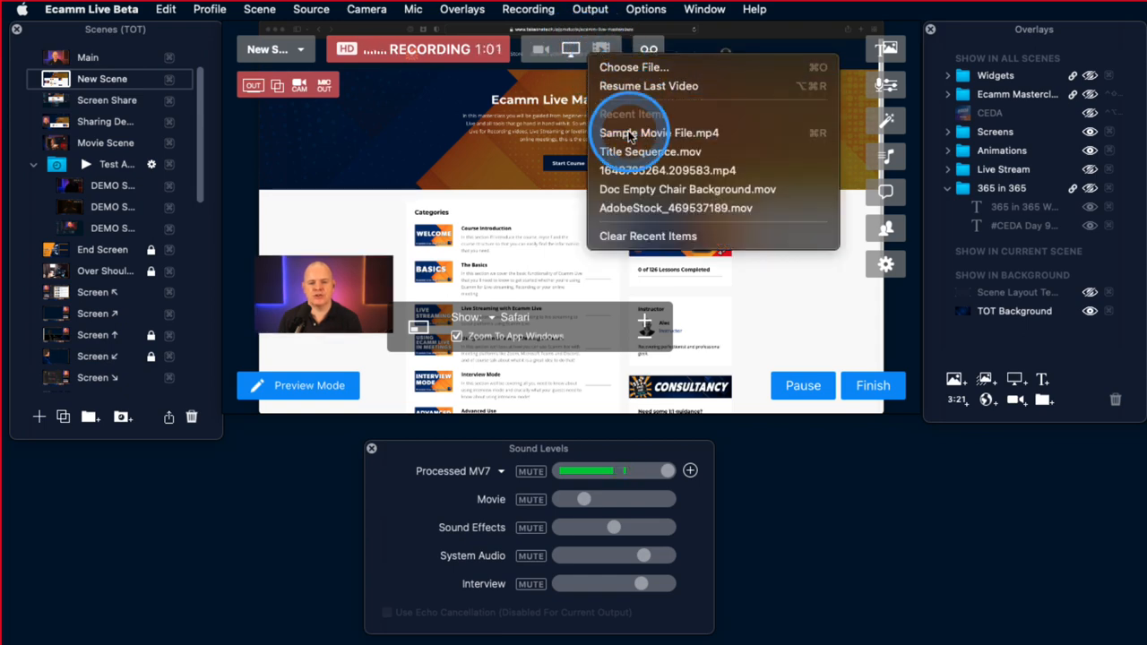
pyautogui.click(659, 133)
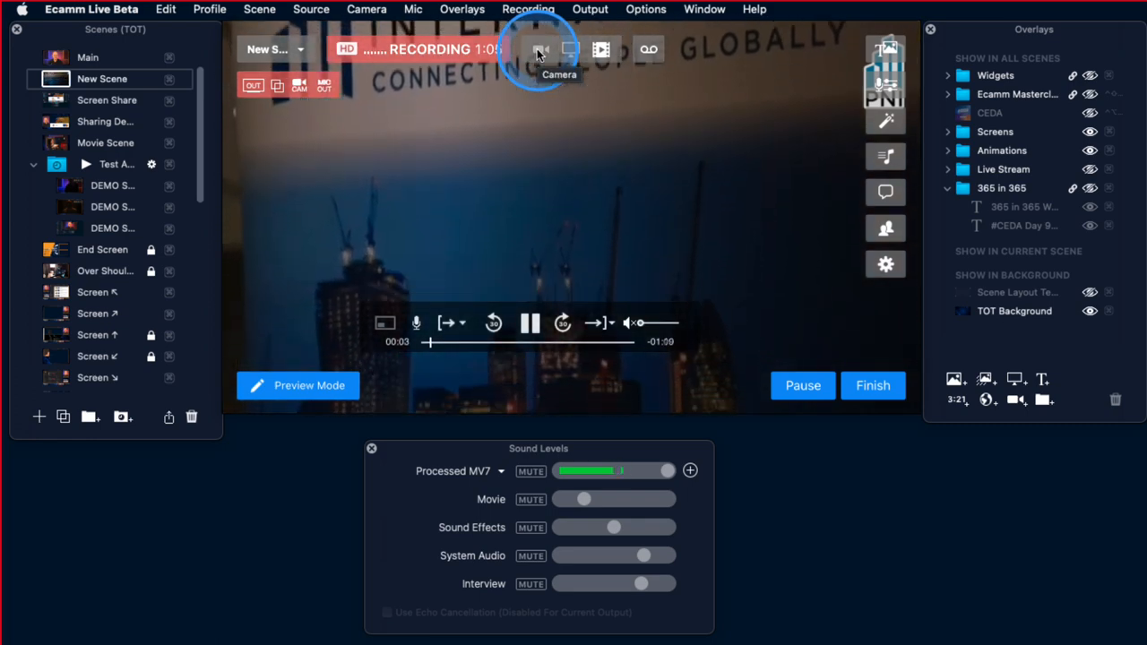
pyautogui.click(541, 49)
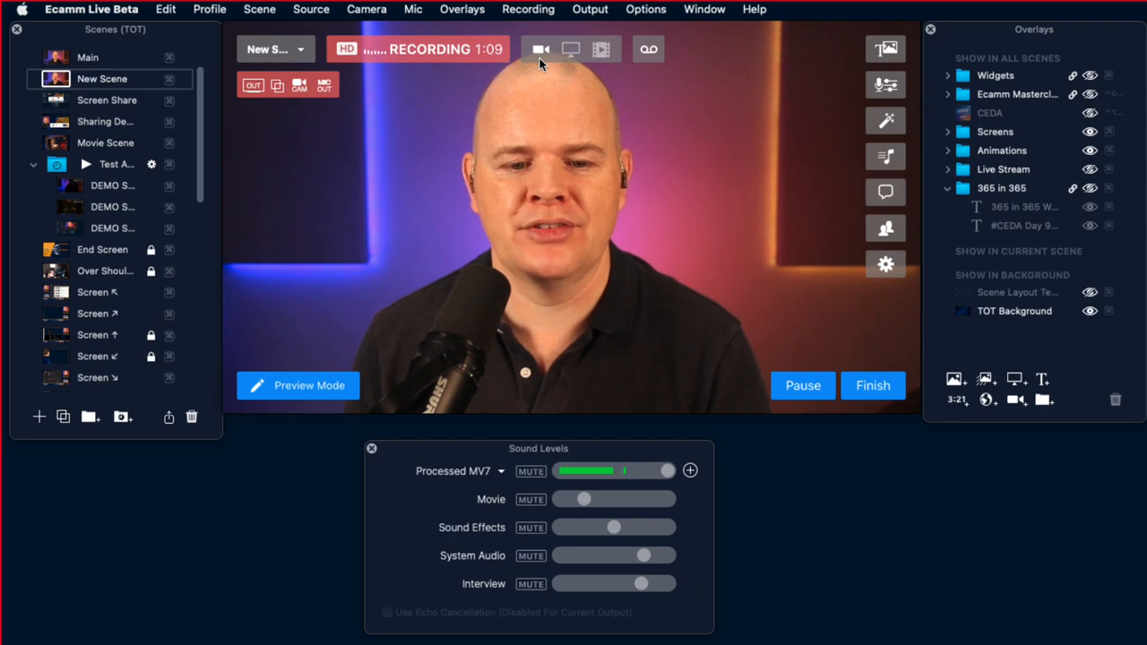
pyautogui.click(539, 50)
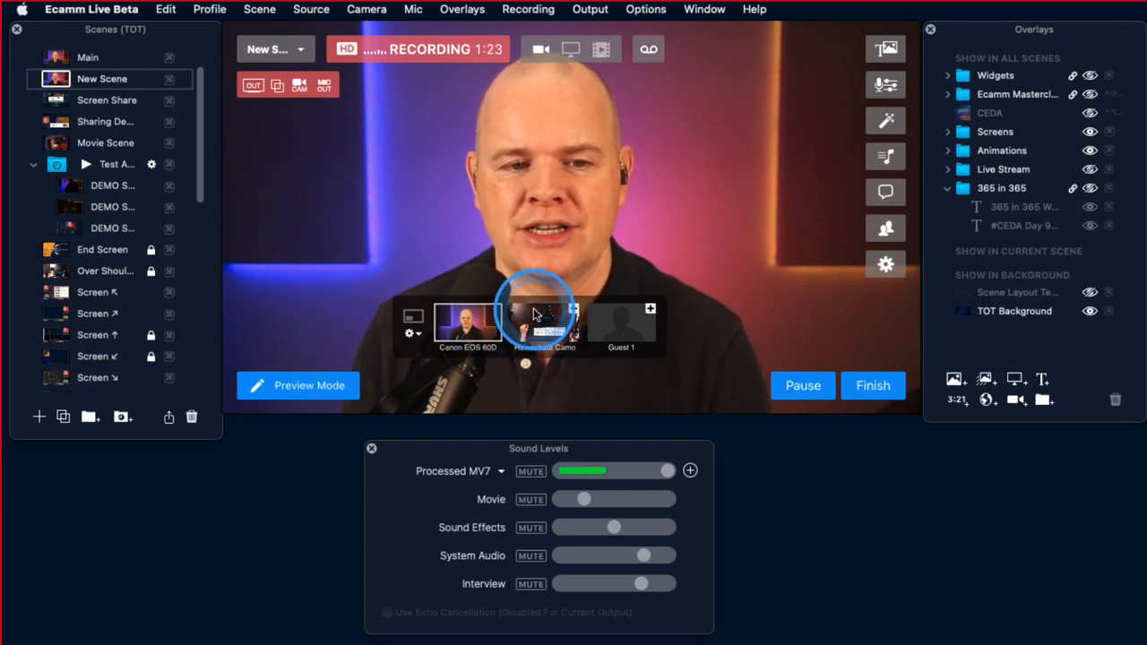
pyautogui.click(367, 10)
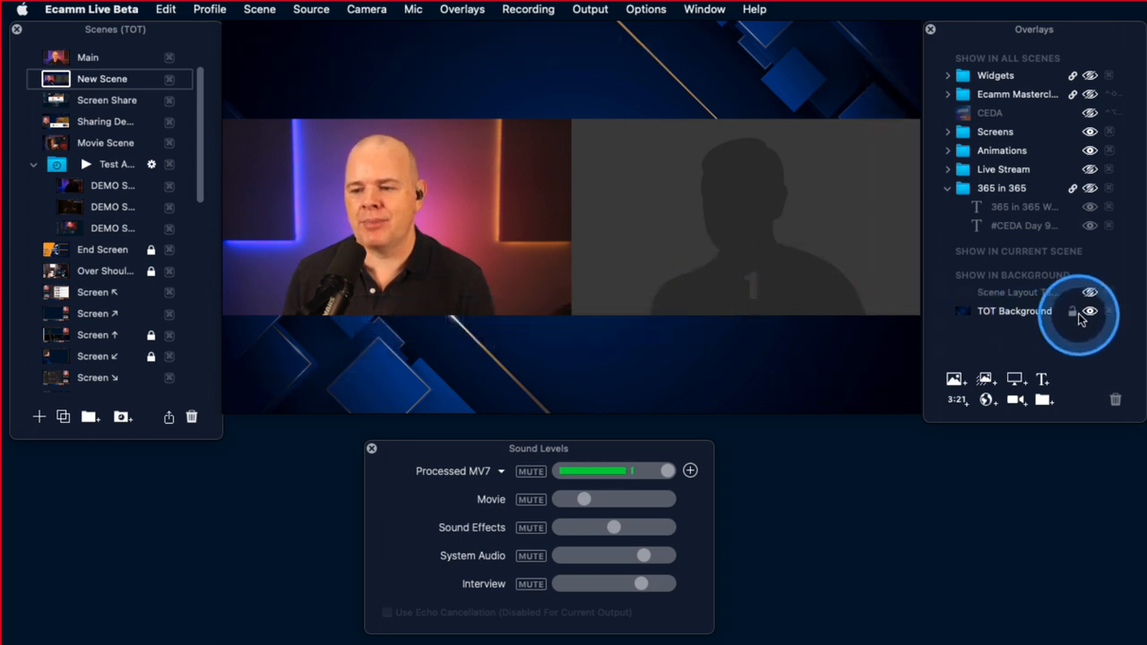
# Step: Hide the TOT Background layer in the Overlays panel
pyautogui.click(1090, 311)
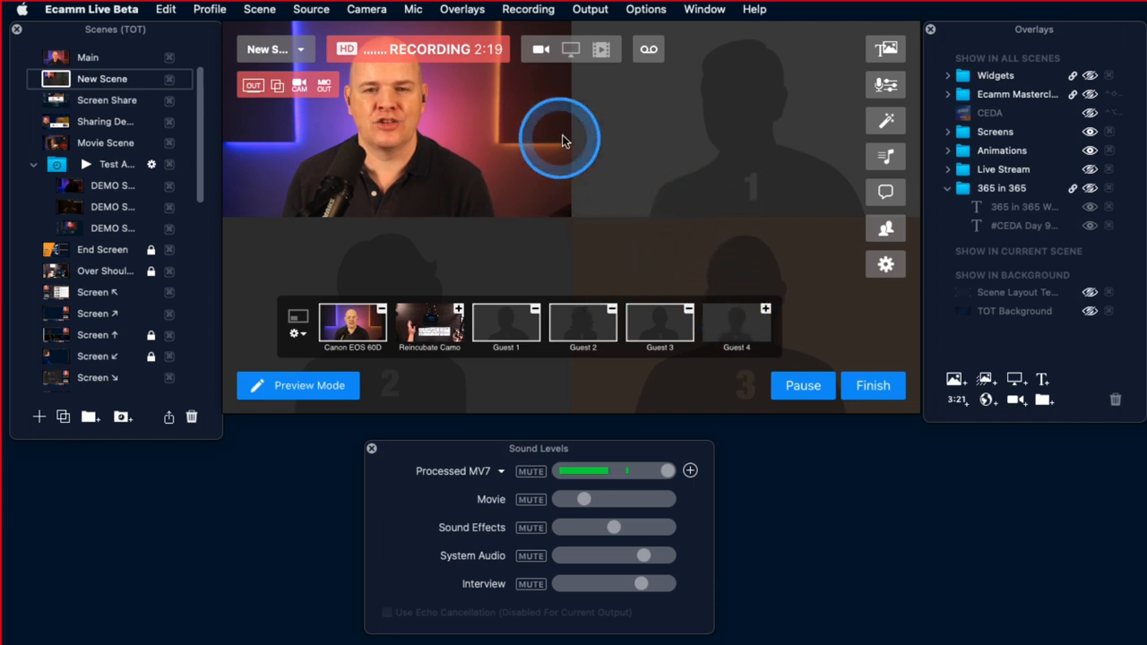
pyautogui.moveTo(717, 195)
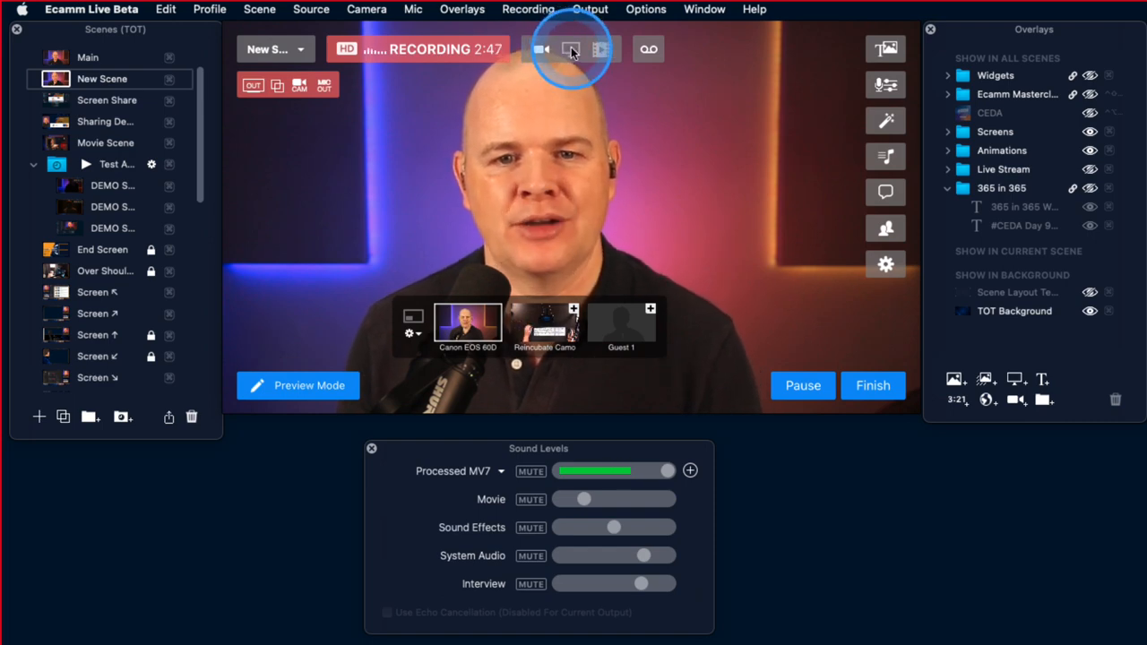
# Step: Share the Safari window briefly, then switch the scene back to the camera
pyautogui.click(571, 50)
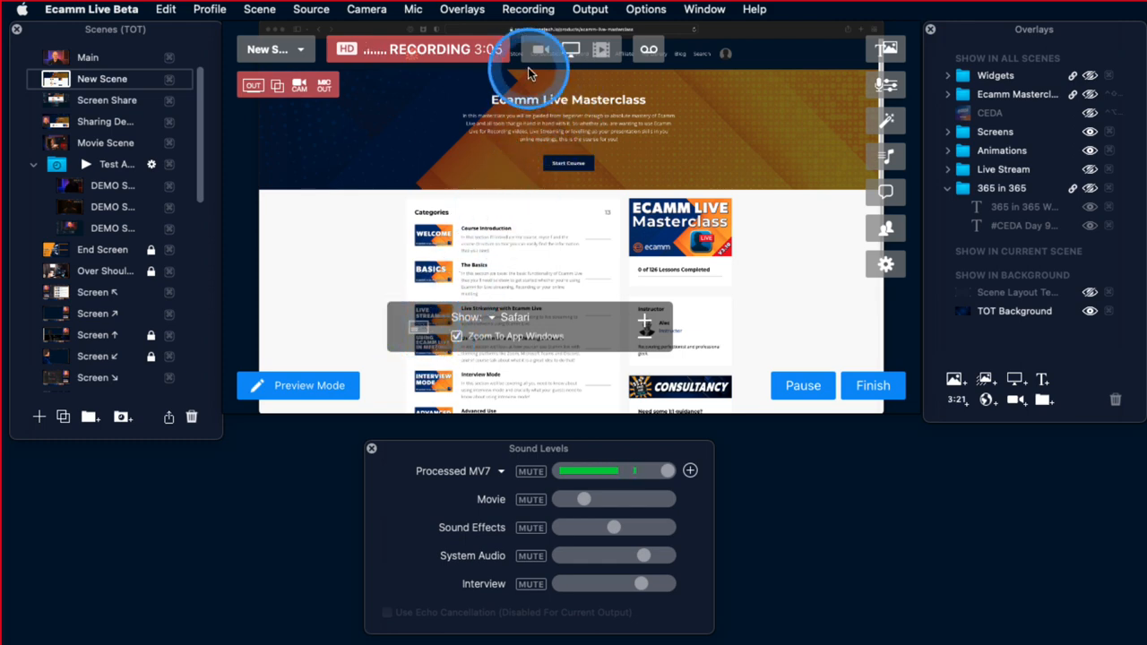
pyautogui.click(539, 49)
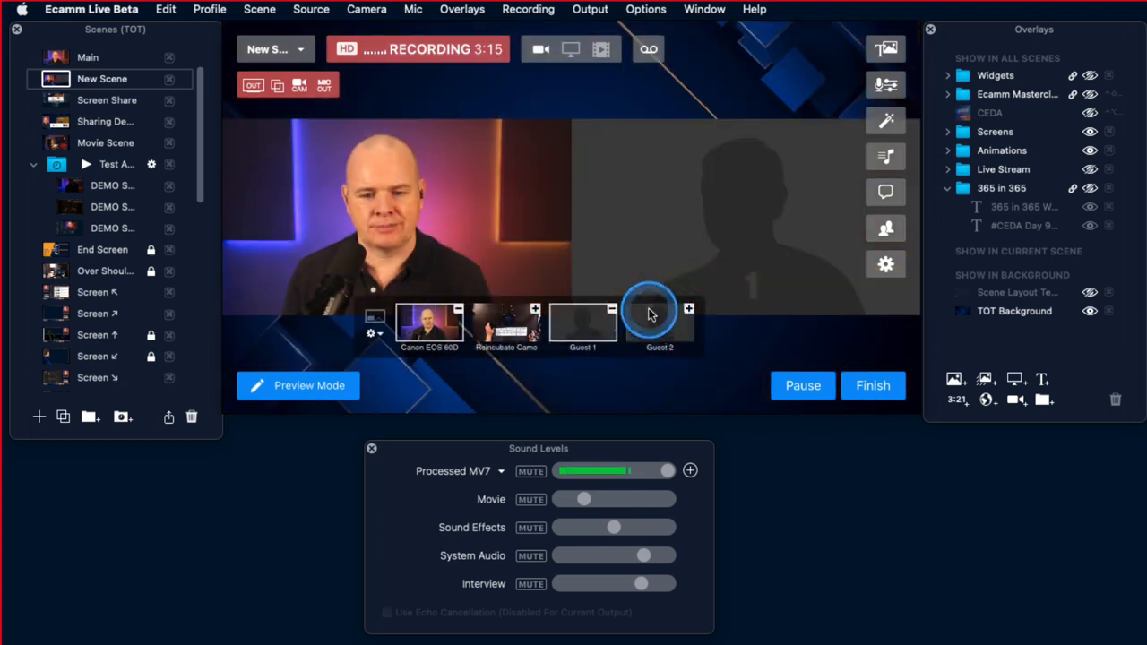
# Step: Browse scenes in the Scenes list, then start creating a fresh New Scene
pyautogui.click(428, 323)
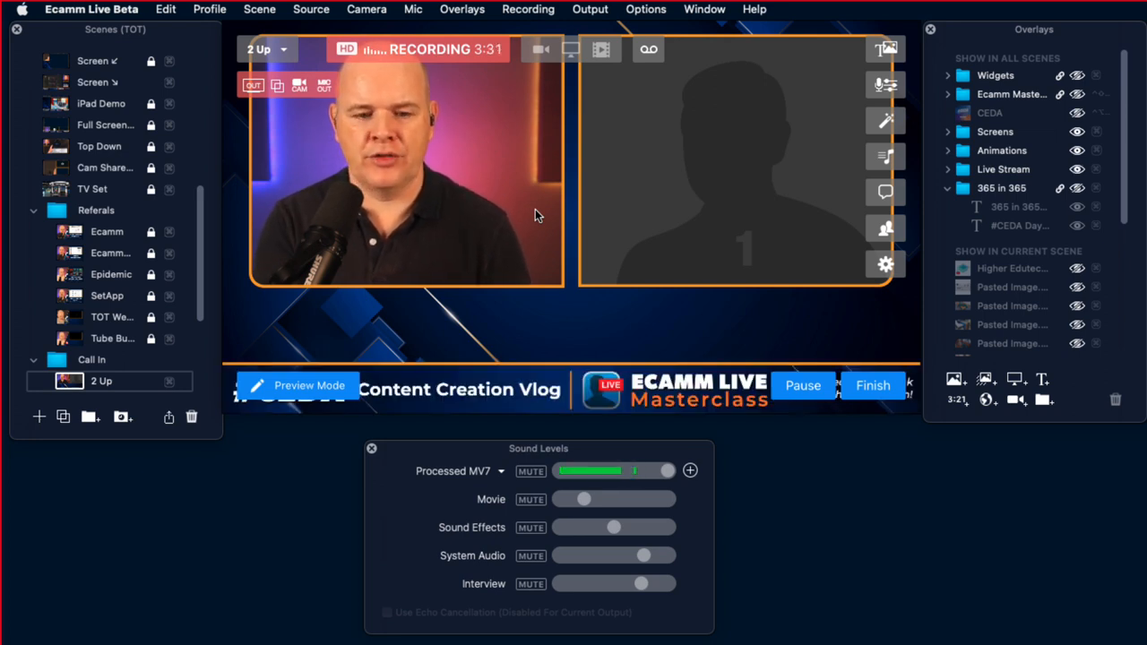
pyautogui.click(101, 381)
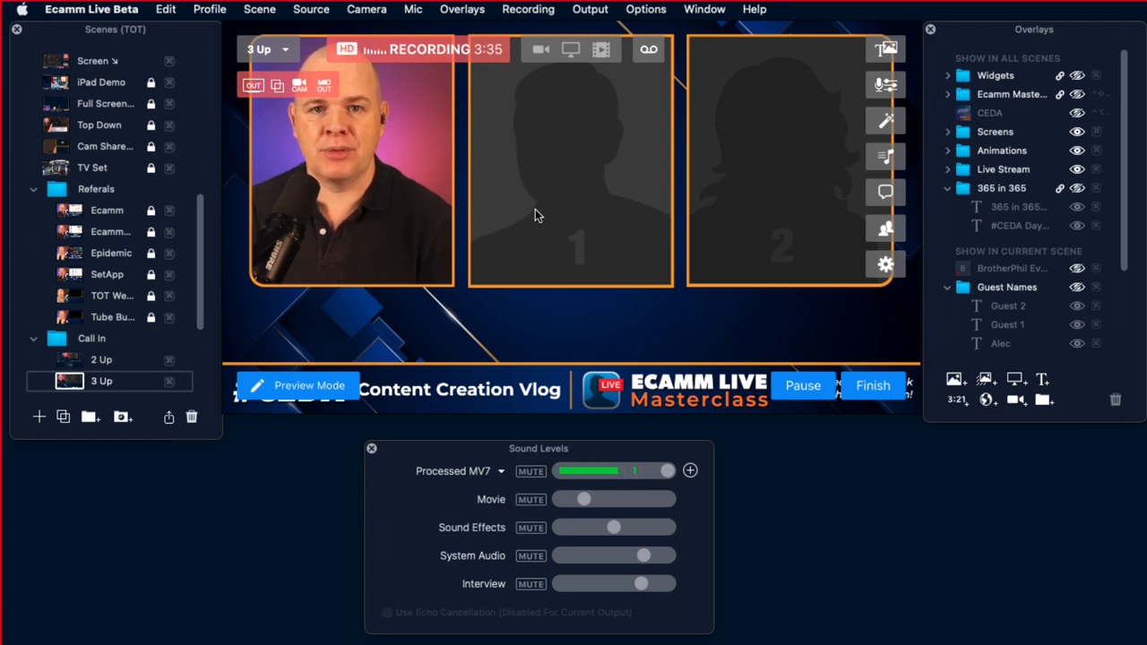
pyautogui.click(102, 381)
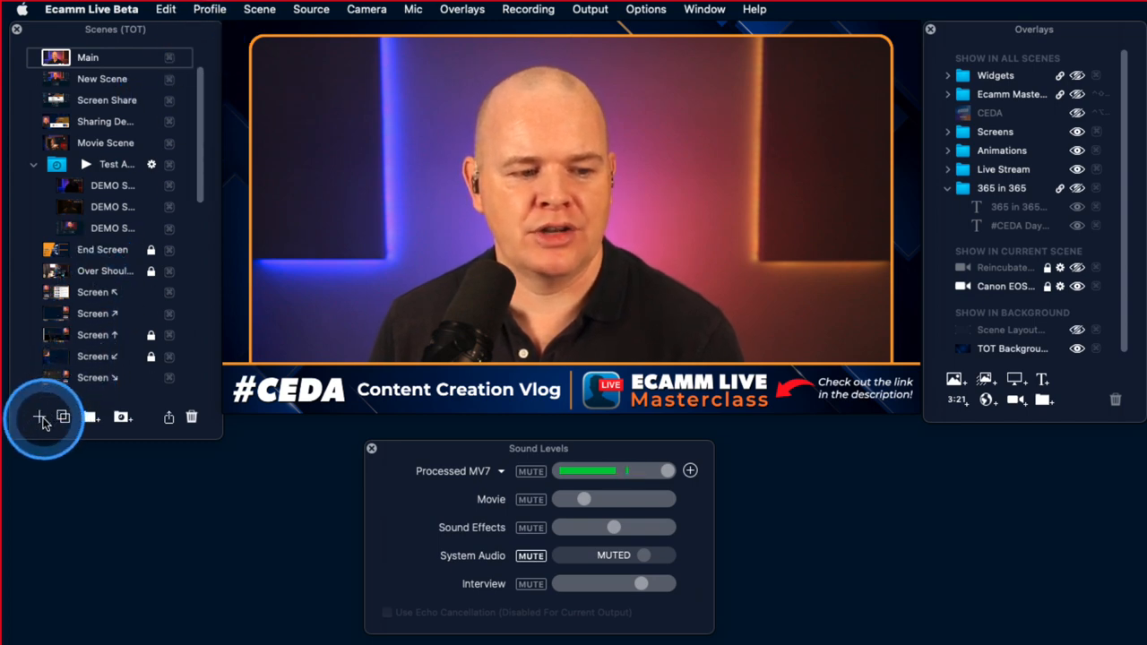
pyautogui.click(311, 9)
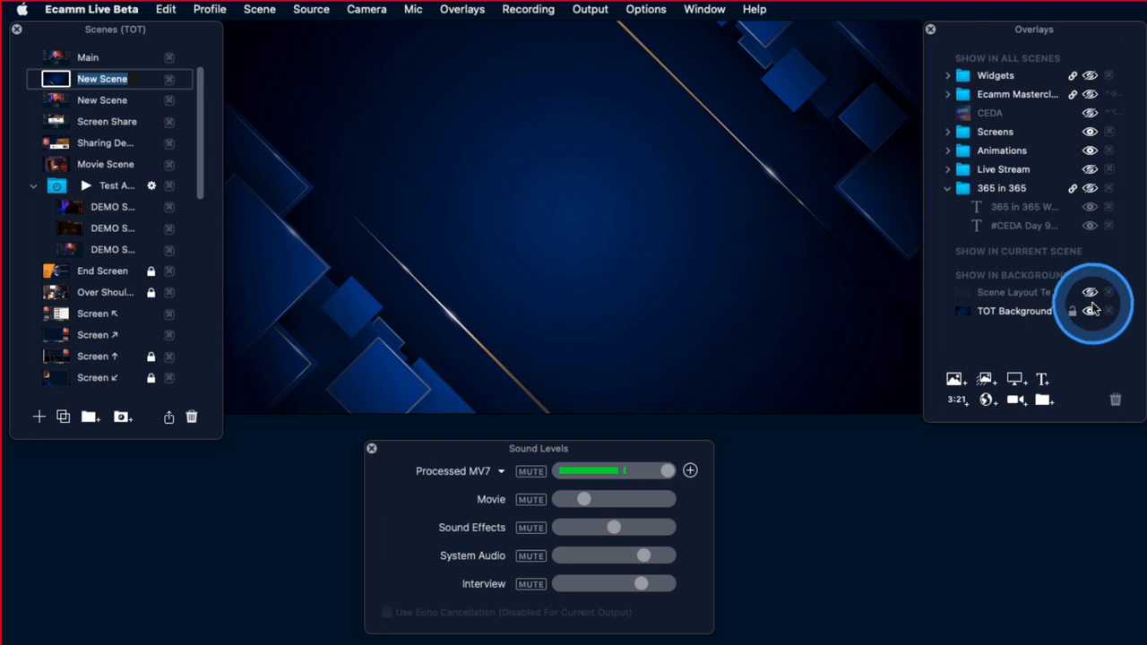
# Step: Hide the TOT Background so the newest scene shows an empty black canvas
pyautogui.click(1091, 292)
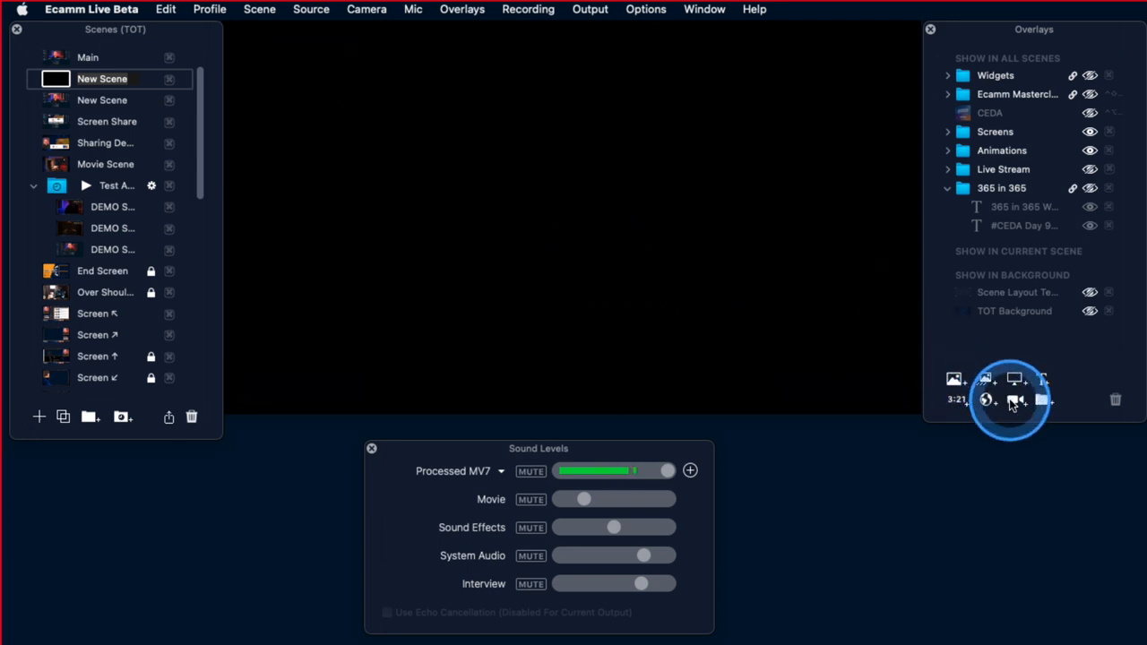
pyautogui.moveTo(1016, 400)
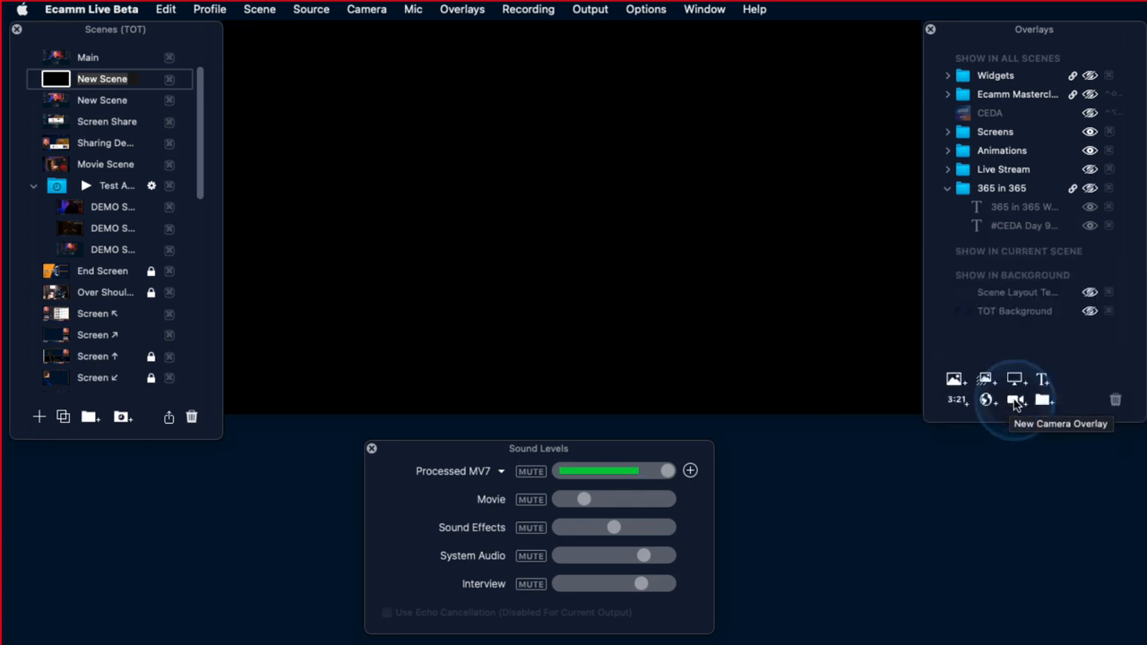
# Step: Add a custom-shaped camera overlay and choose a different camera source
pyautogui.click(1016, 400)
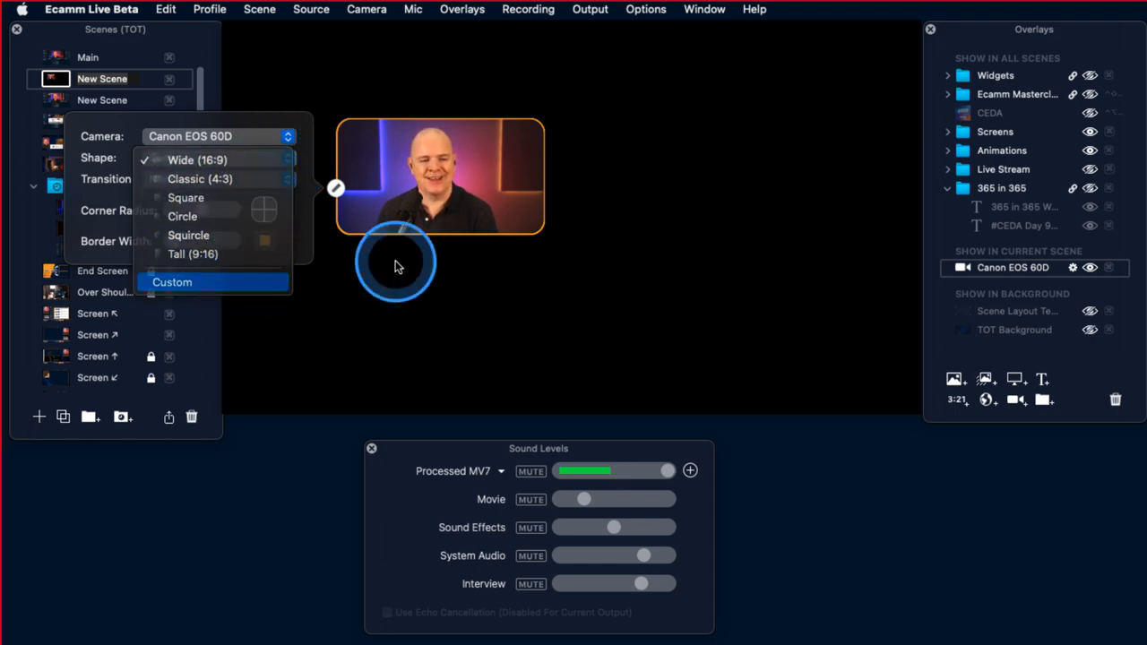
pyautogui.click(172, 281)
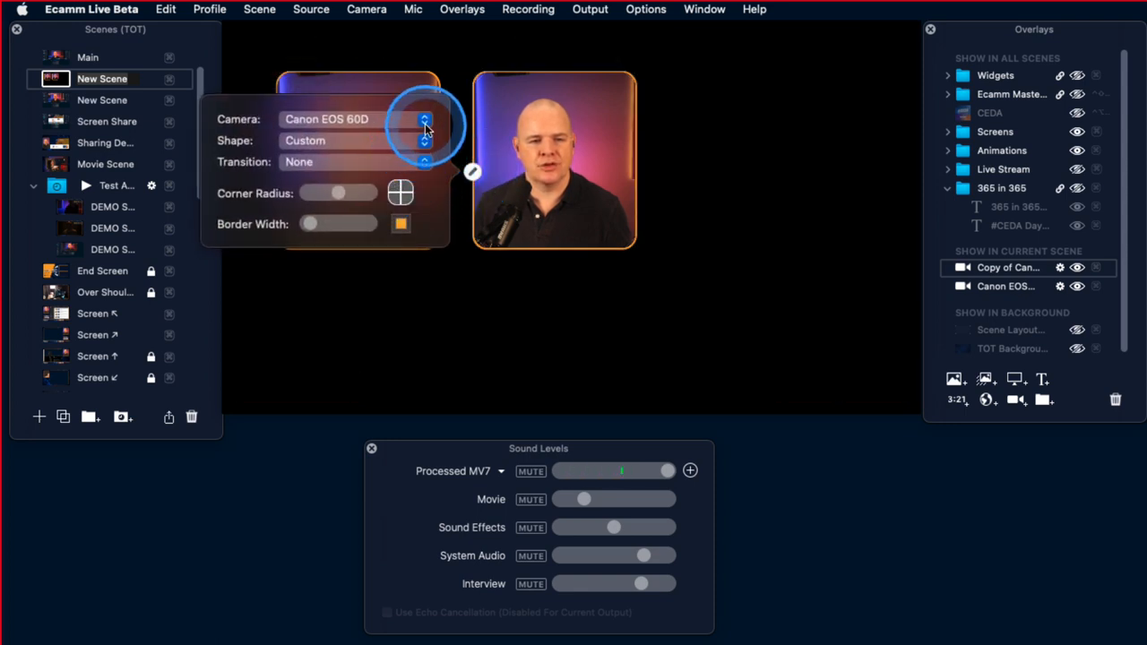
pyautogui.click(354, 118)
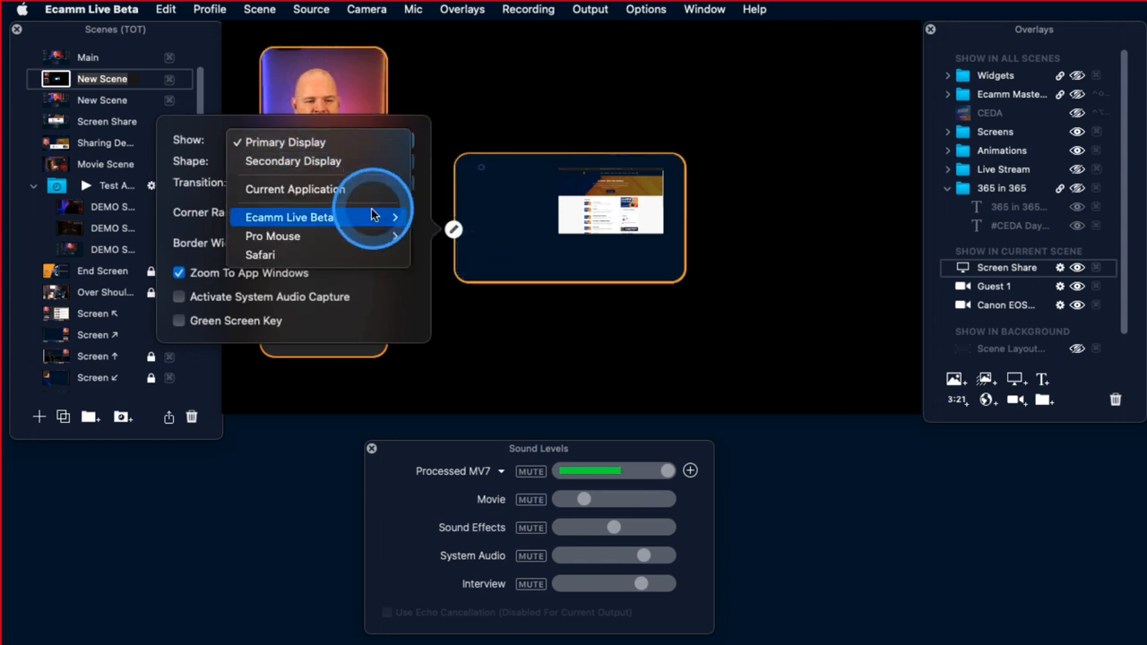
# Step: Pick the application window the new screen-share overlay displays
pyautogui.click(259, 254)
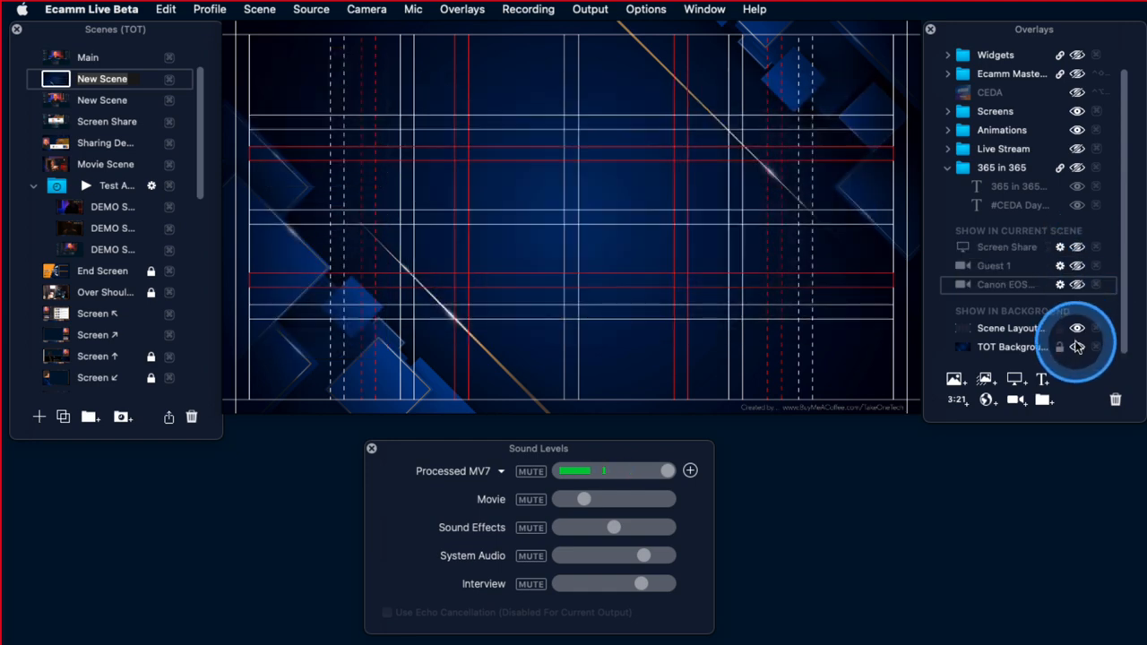
# Step: Hide the TOT Background and toggle the Scene Layout Template overlay's icons
pyautogui.click(1077, 347)
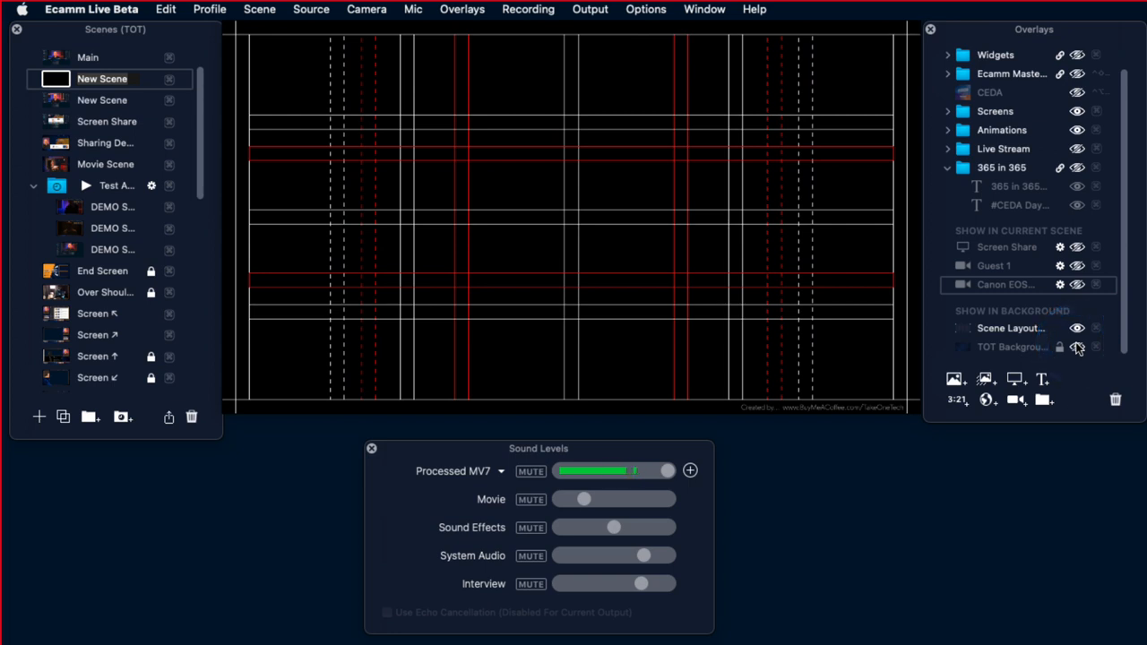
pyautogui.click(1078, 348)
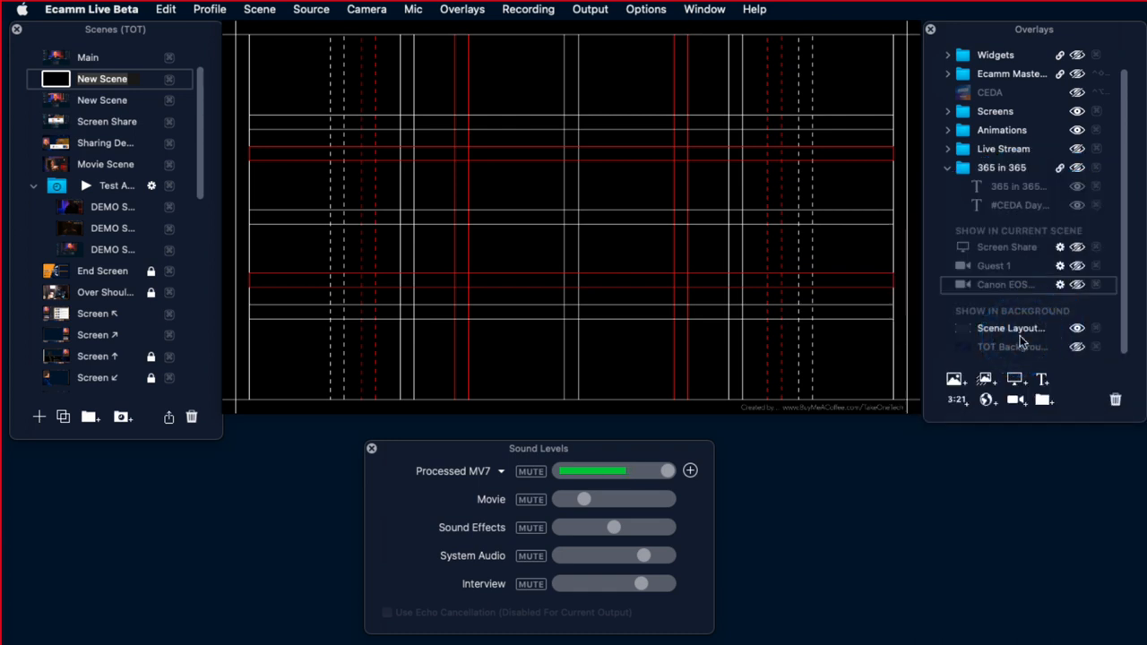
pyautogui.click(1011, 328)
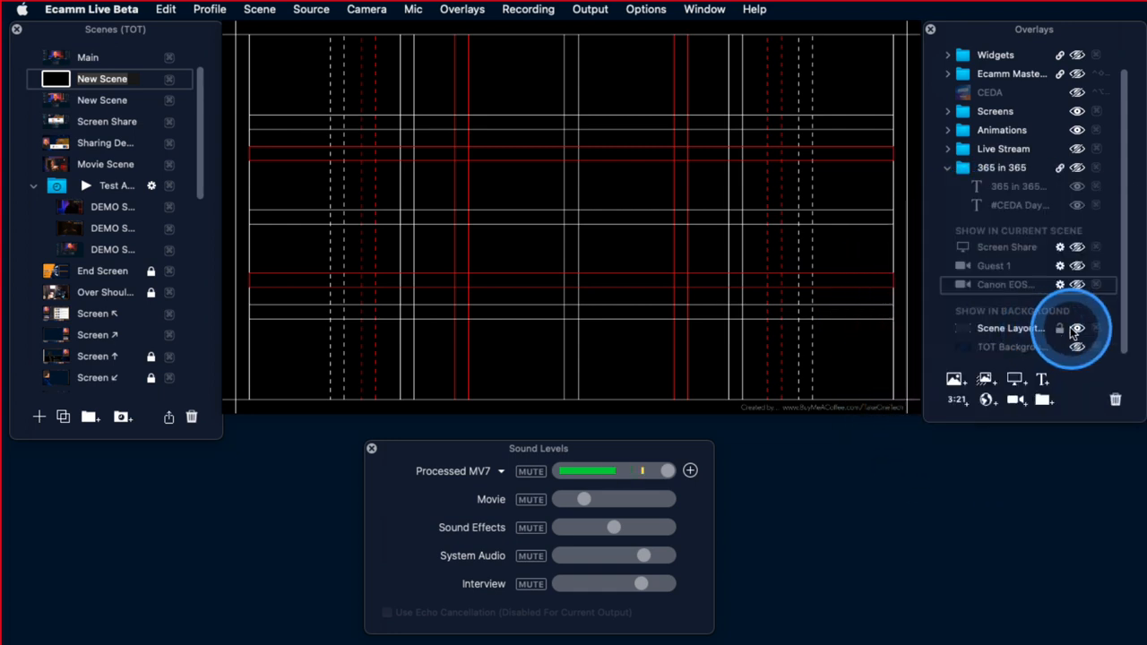
pyautogui.click(1077, 328)
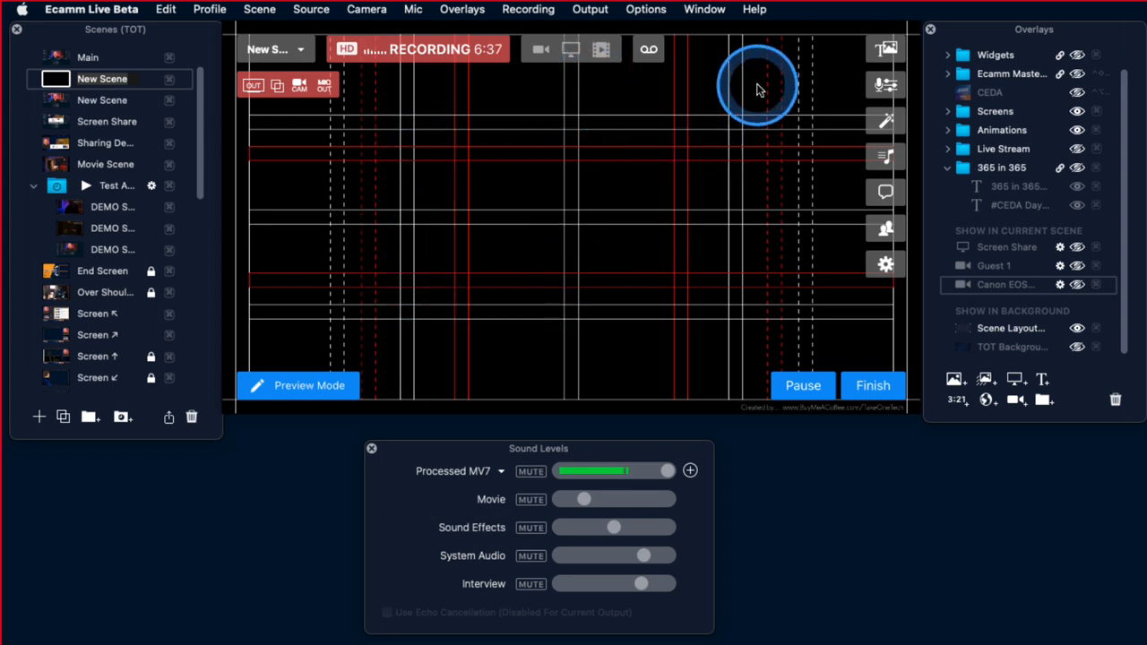
pyautogui.moveTo(740, 350)
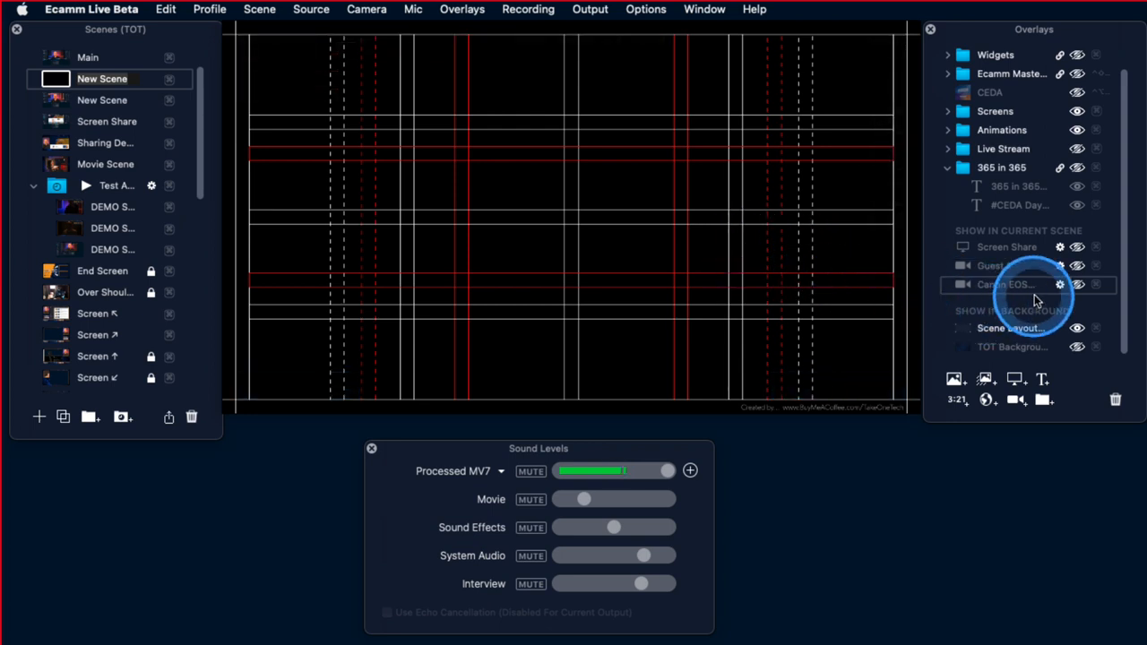
# Step: Show the Canon EOS camera overlay again over the layout grid
pyautogui.click(1078, 284)
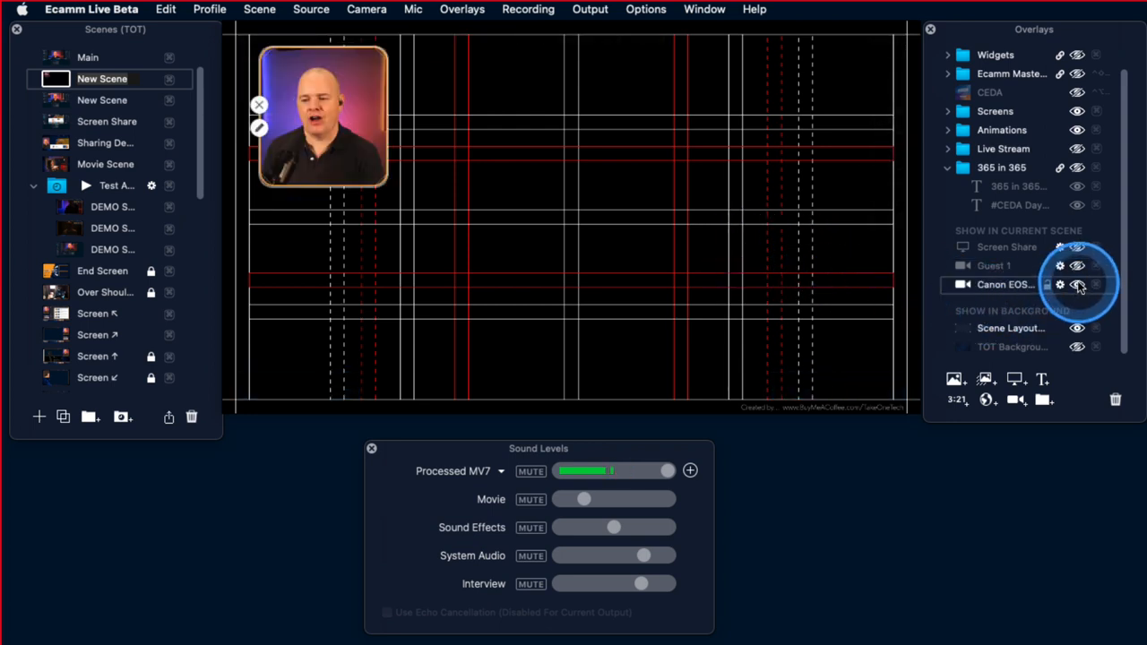
# Step: Show the remaining overlays, close screen-share settings, and restore the TOT Background
pyautogui.click(1078, 285)
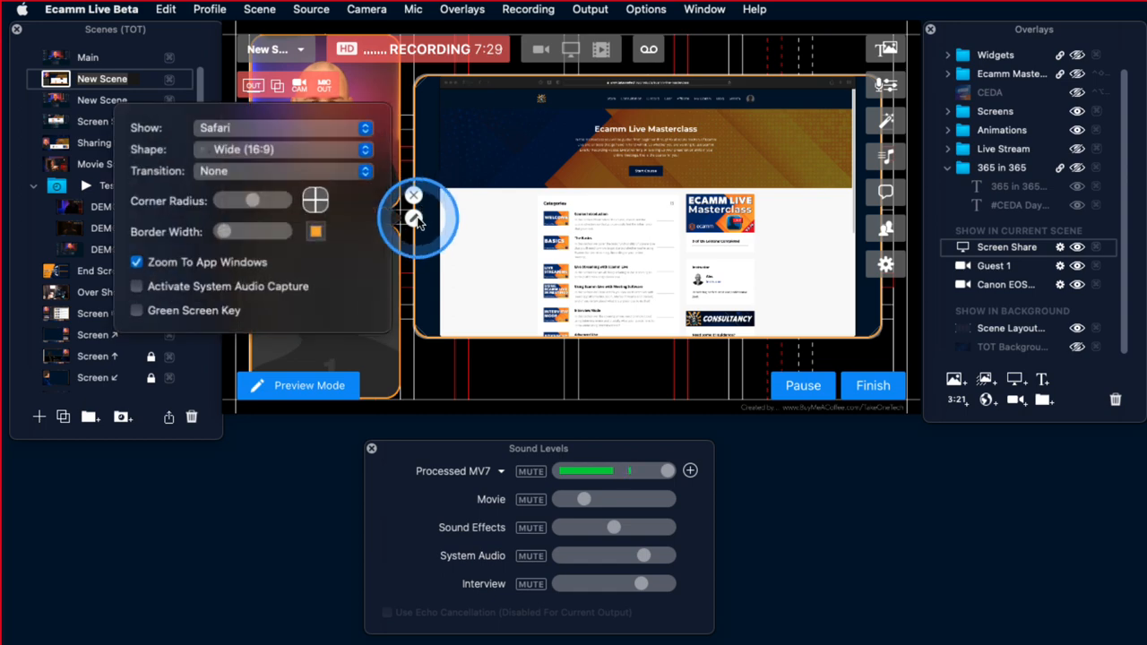
pyautogui.click(282, 149)
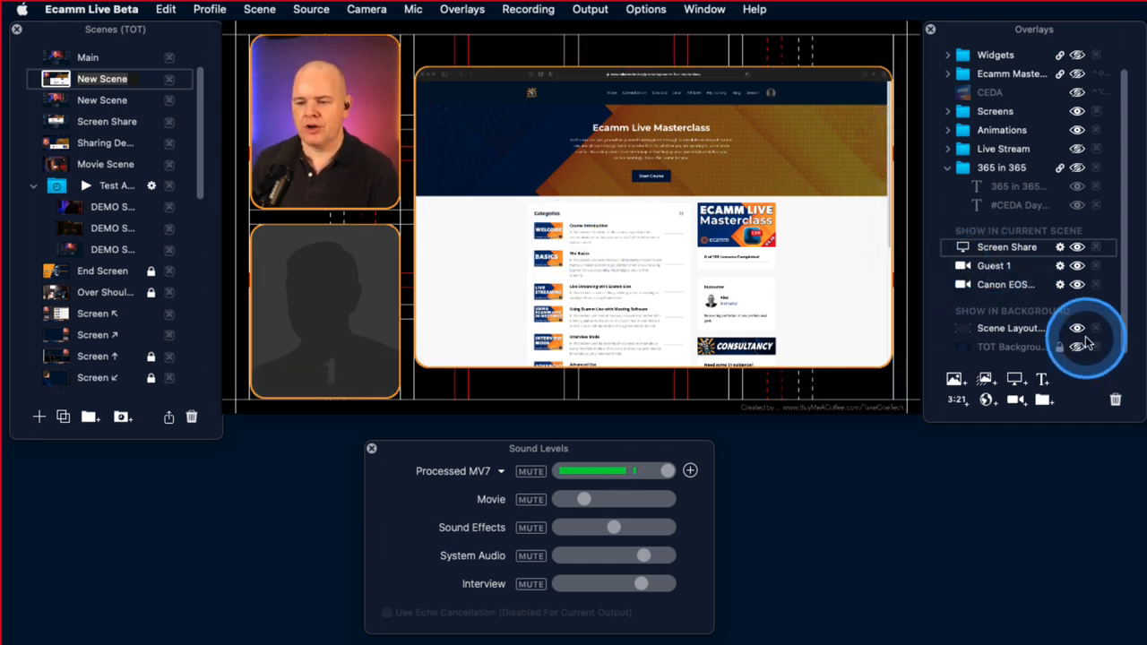
pyautogui.click(1060, 328)
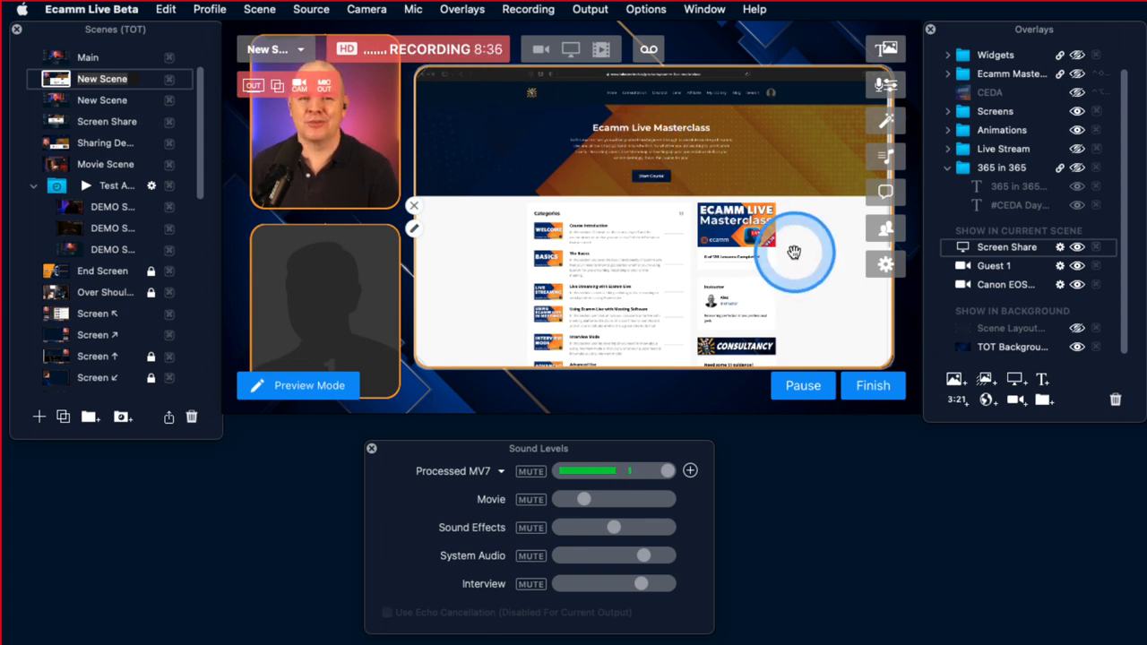
pyautogui.moveTo(886, 266)
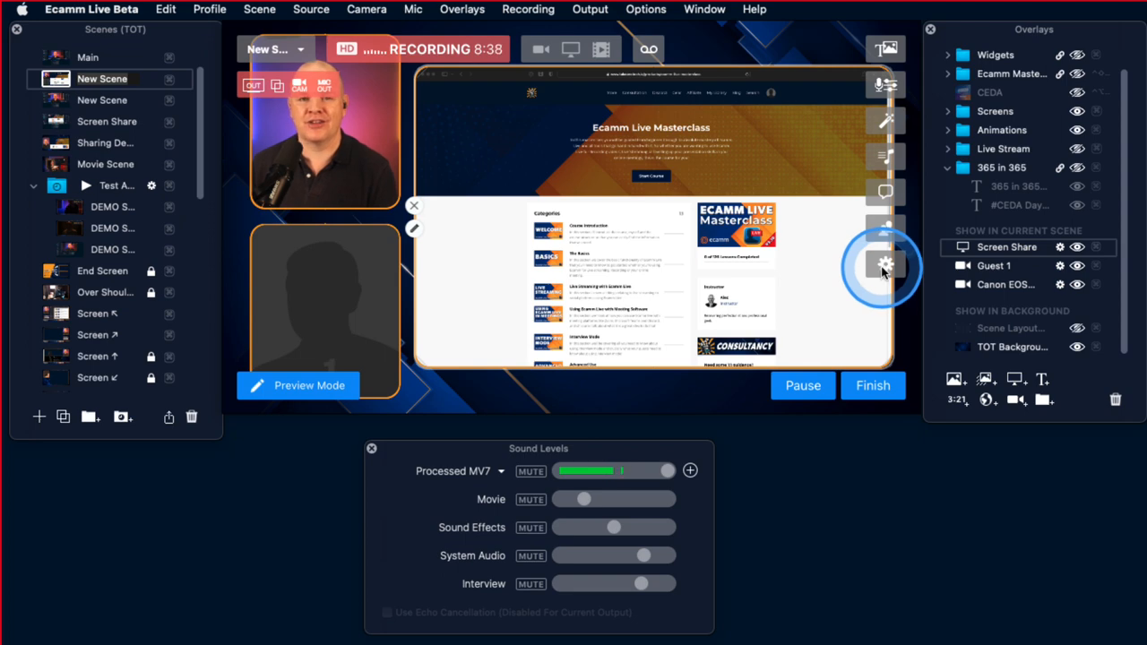
pyautogui.moveTo(884, 265)
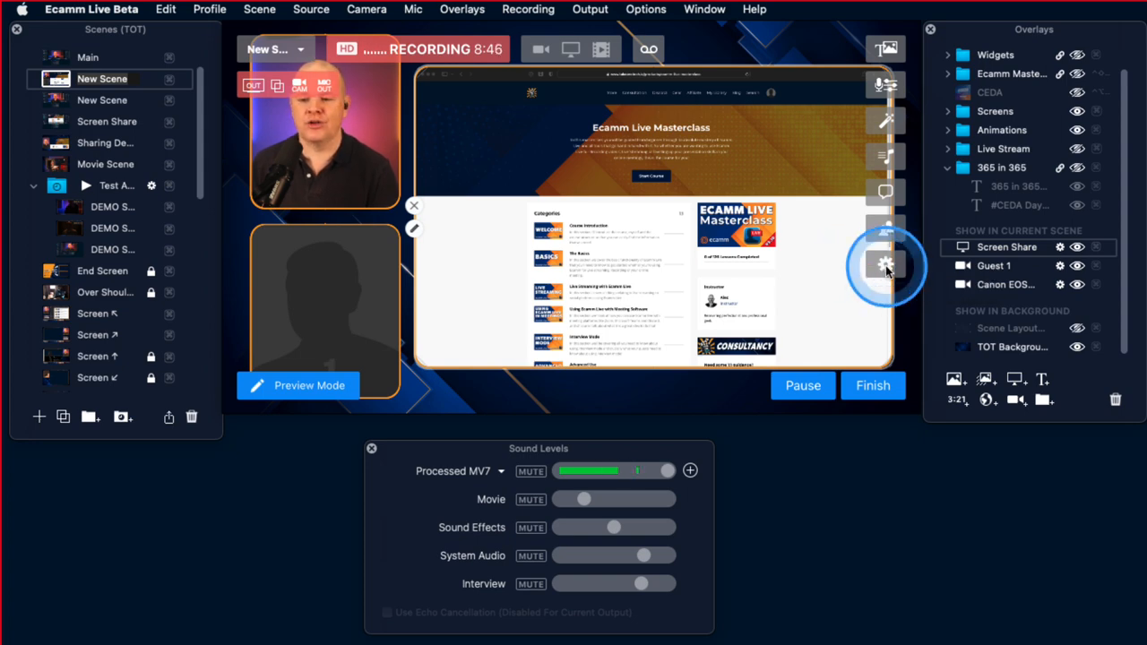
# Step: Open Ecamm Live Preferences from the preview toolbar's gear button
pyautogui.click(885, 265)
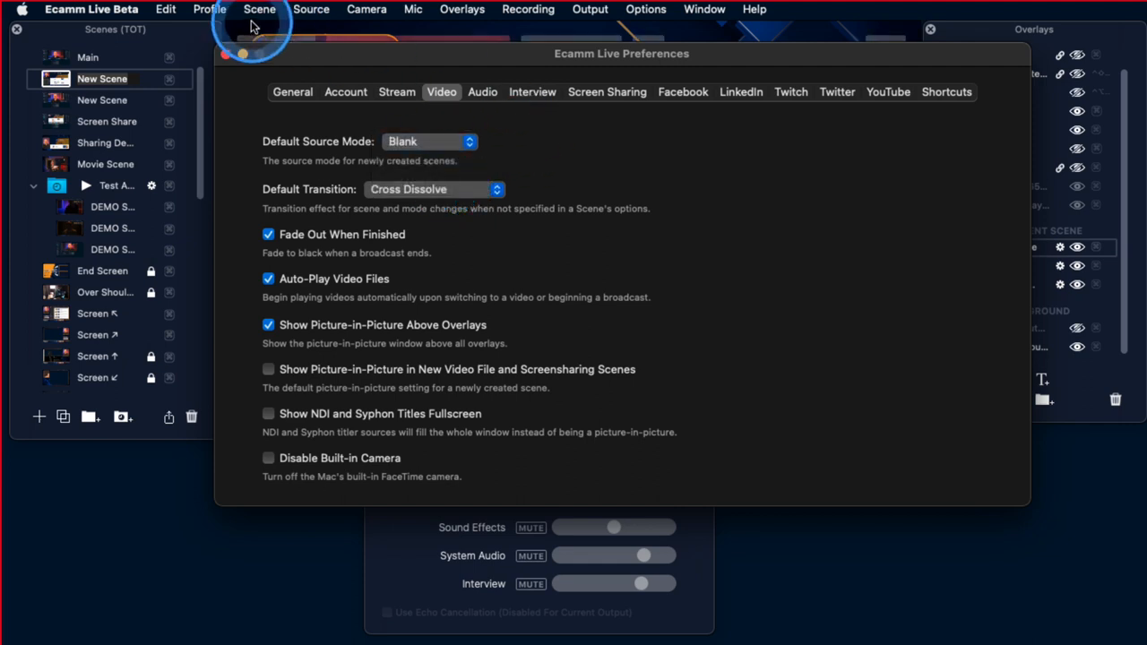
# Step: Close Preferences, leaving the new blank scene showing the blue TOT Background
pyautogui.click(225, 55)
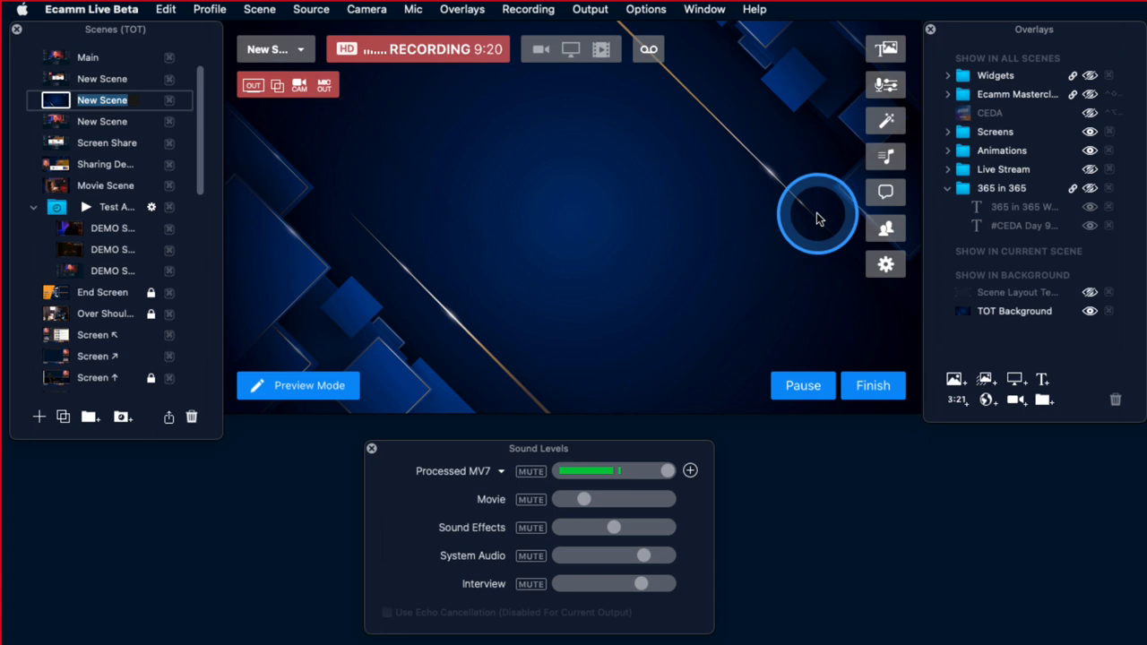
pyautogui.moveTo(641, 209)
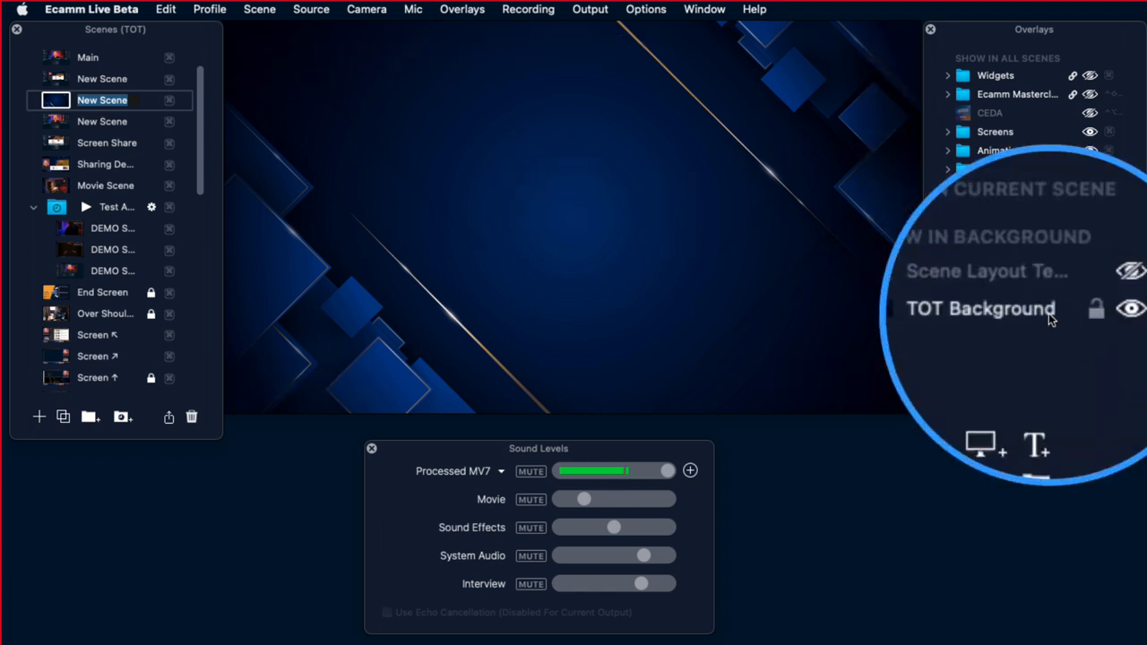
pyautogui.click(1092, 311)
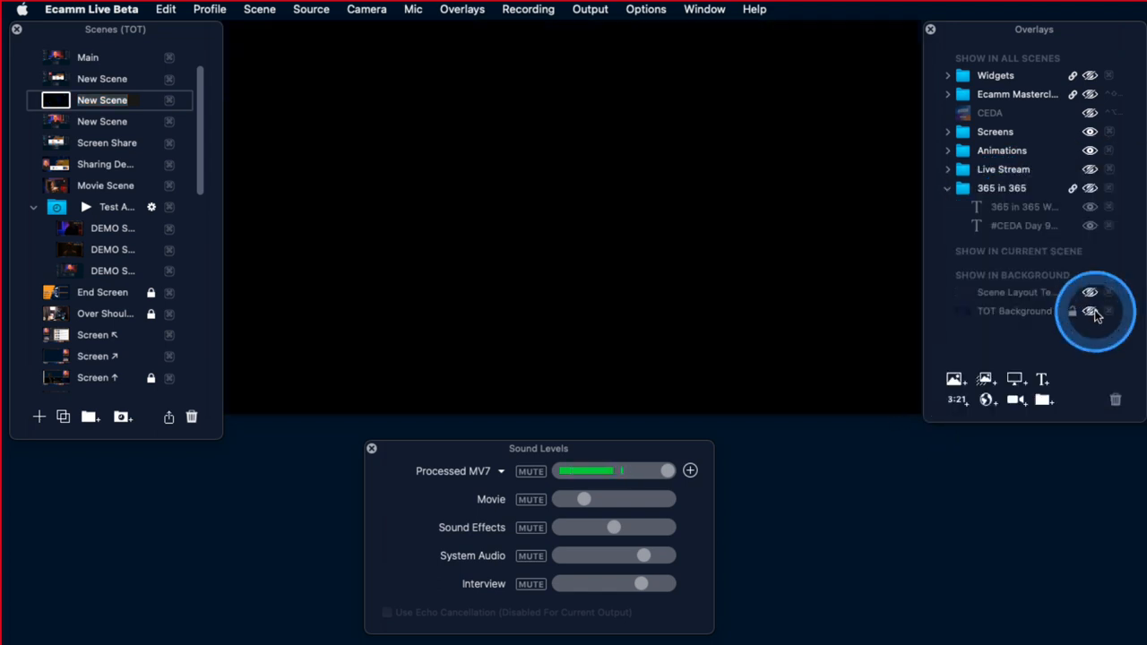
pyautogui.click(1090, 311)
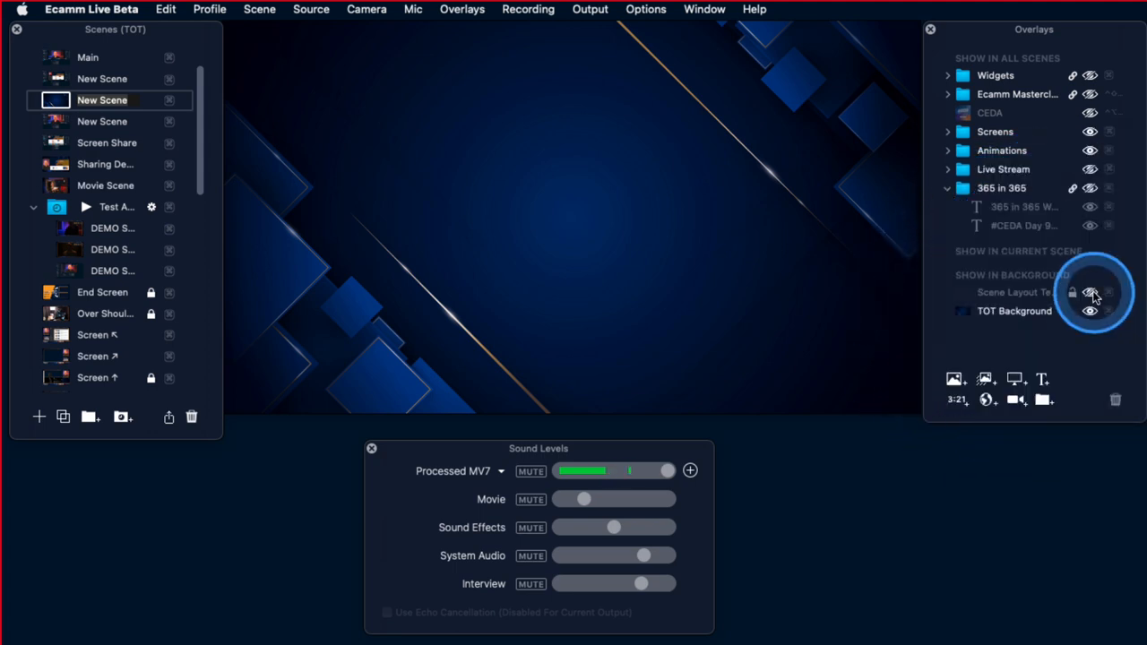
pyautogui.click(1090, 293)
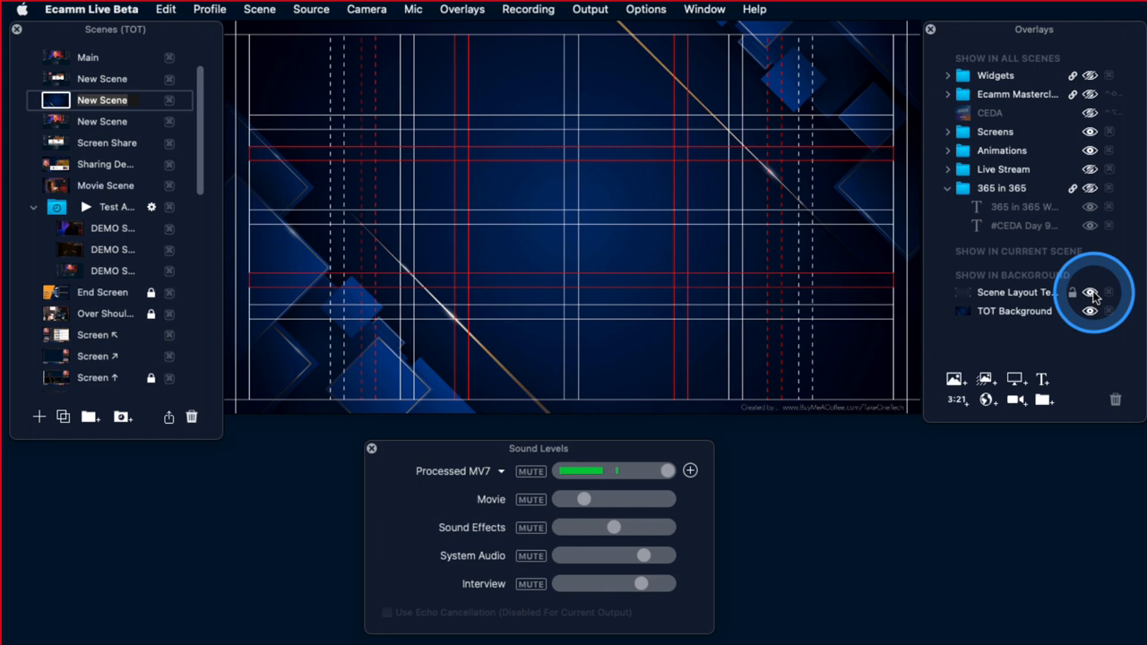
pyautogui.click(1091, 292)
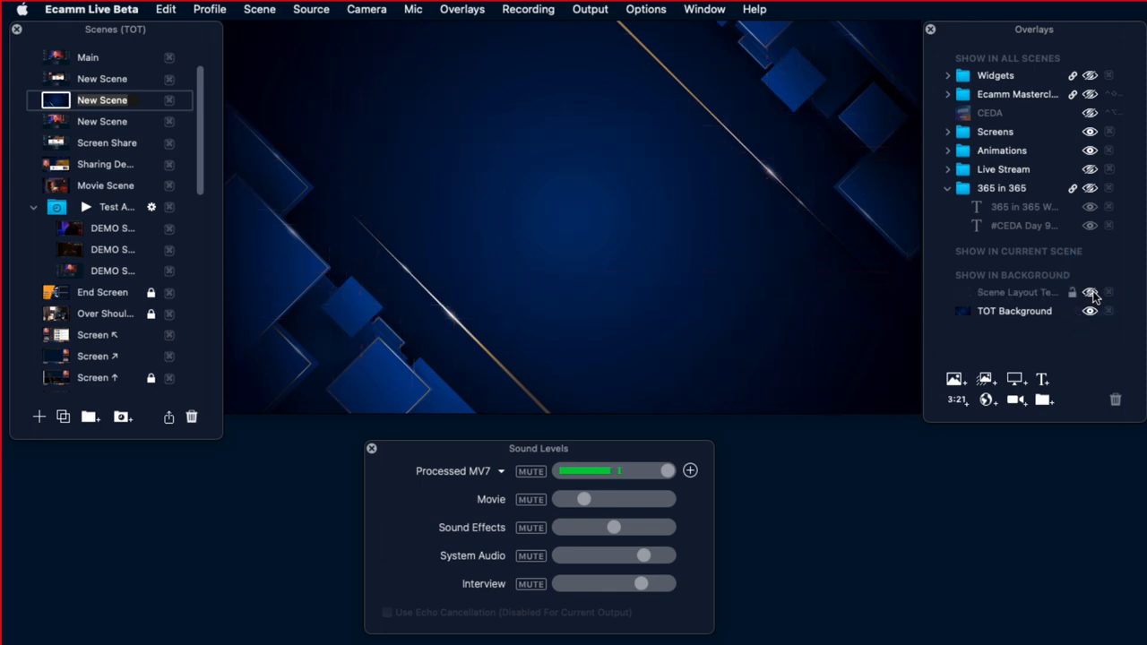
pyautogui.click(1089, 292)
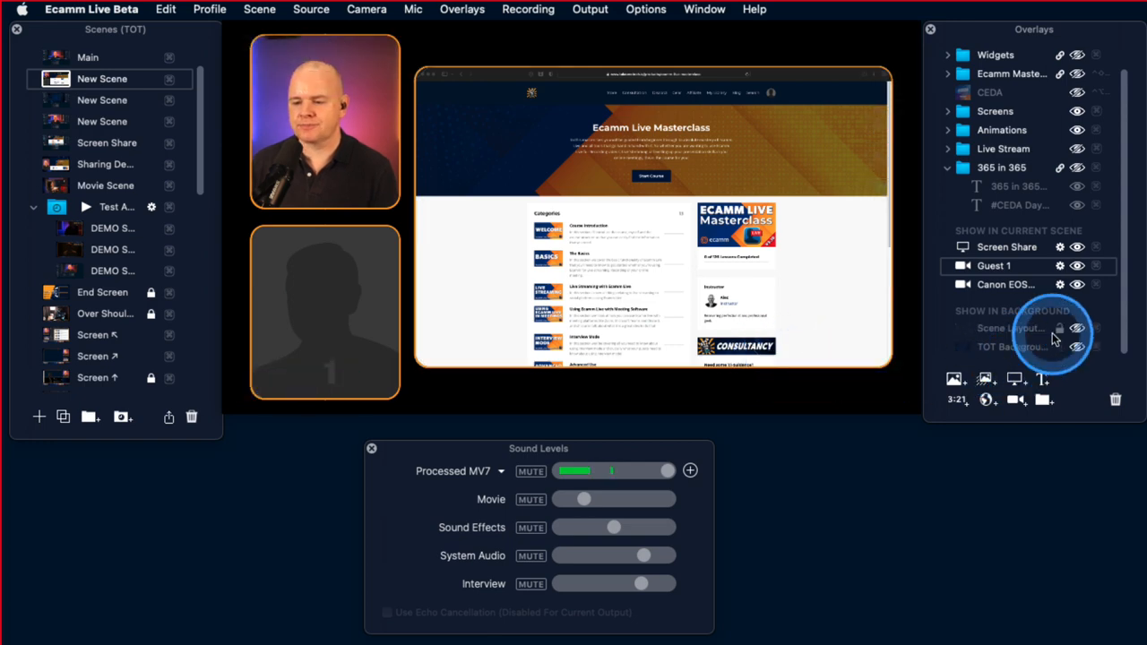
# Step: Show the Scene Layout Template grid over the camera and screen-share layout
pyautogui.click(1079, 328)
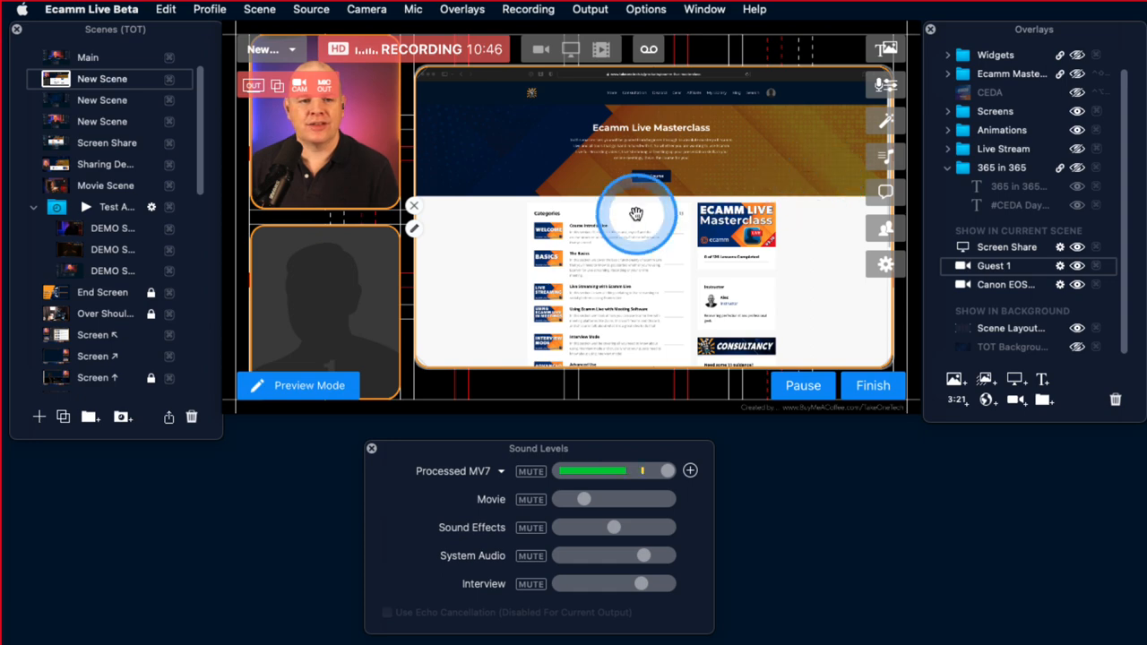
pyautogui.moveTo(439, 148)
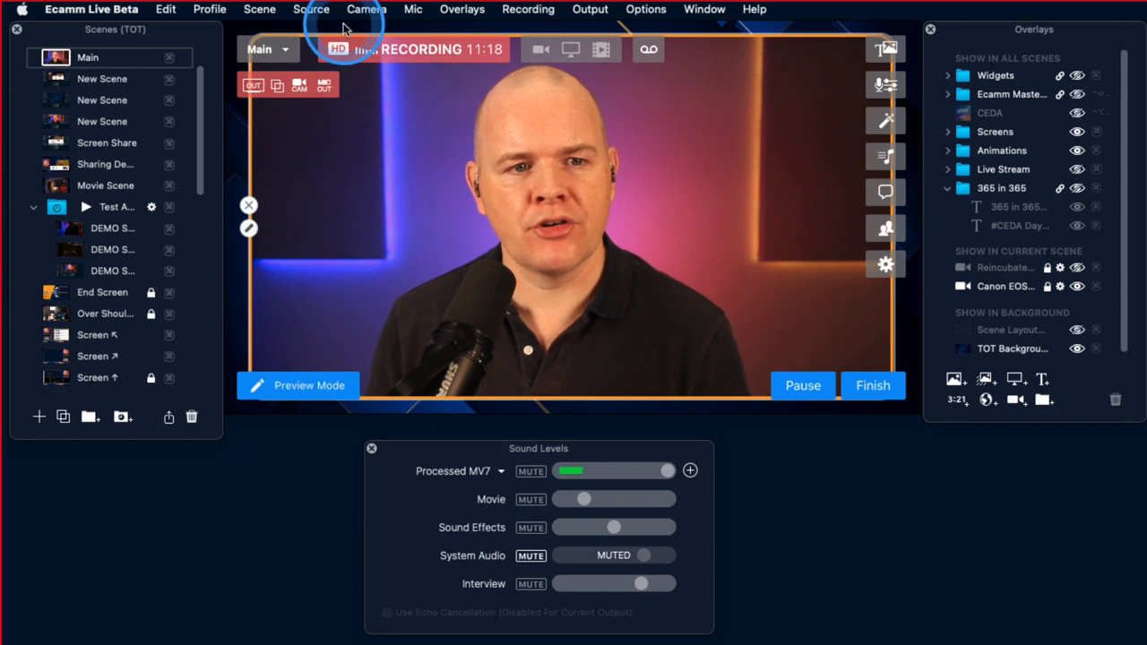
pyautogui.click(311, 9)
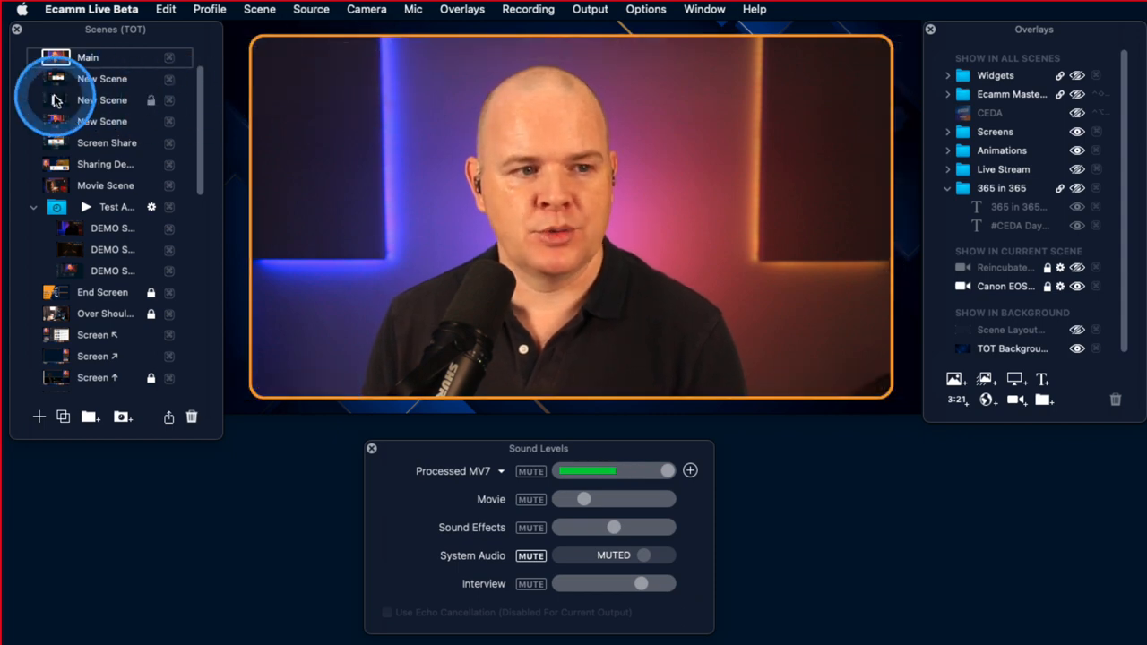
pyautogui.click(101, 79)
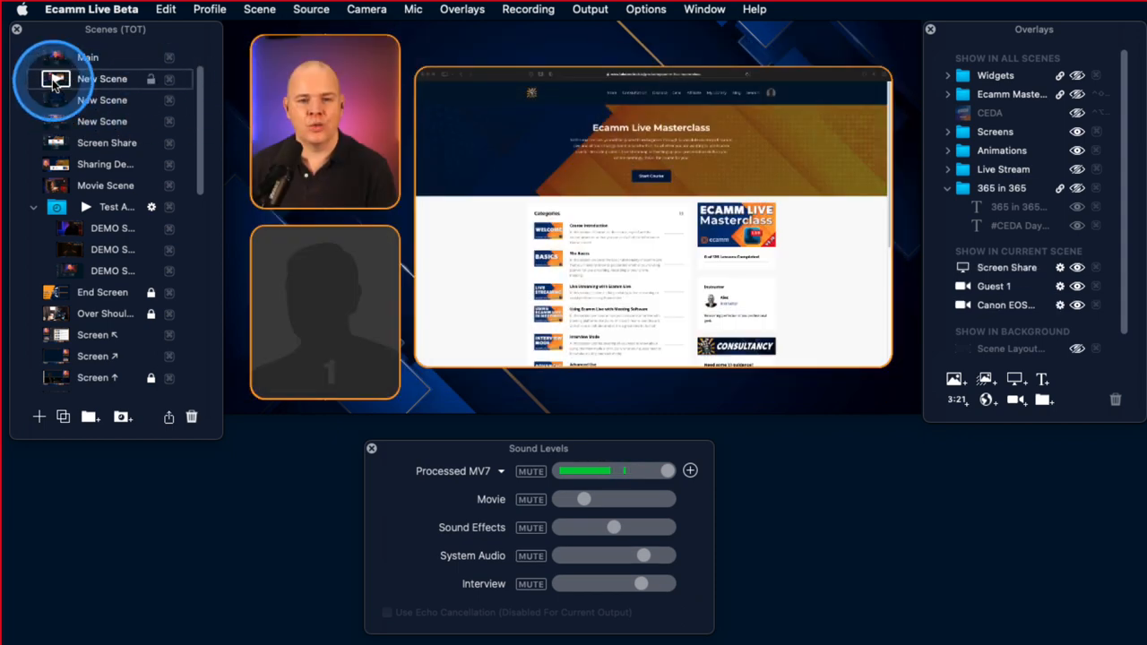
pyautogui.click(88, 56)
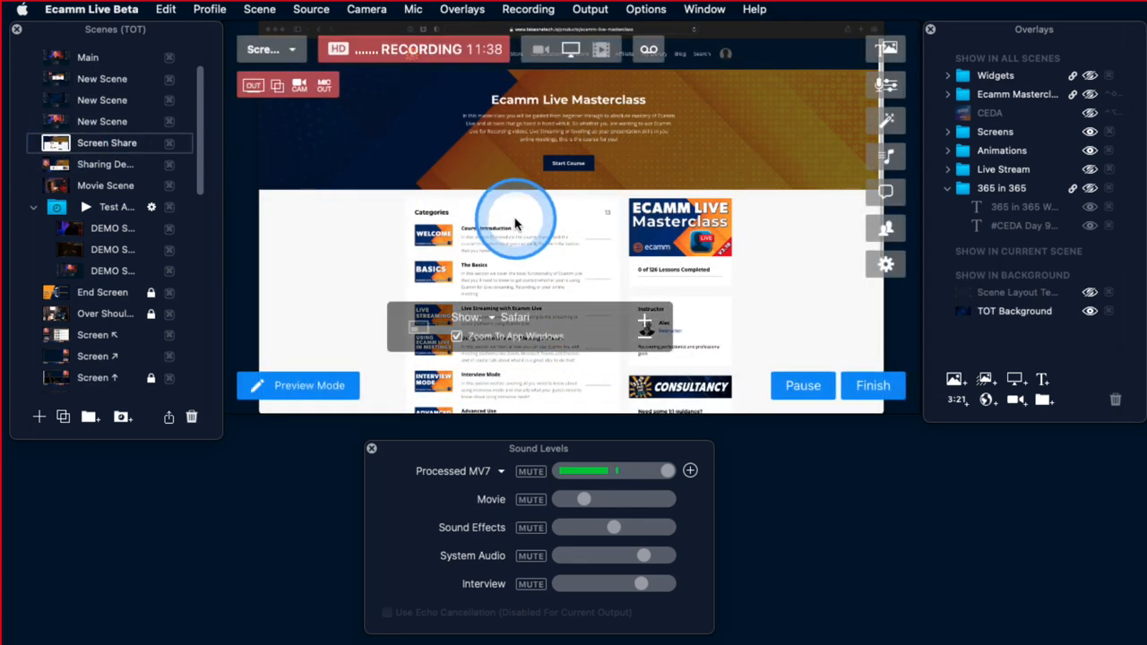
pyautogui.moveTo(327, 223)
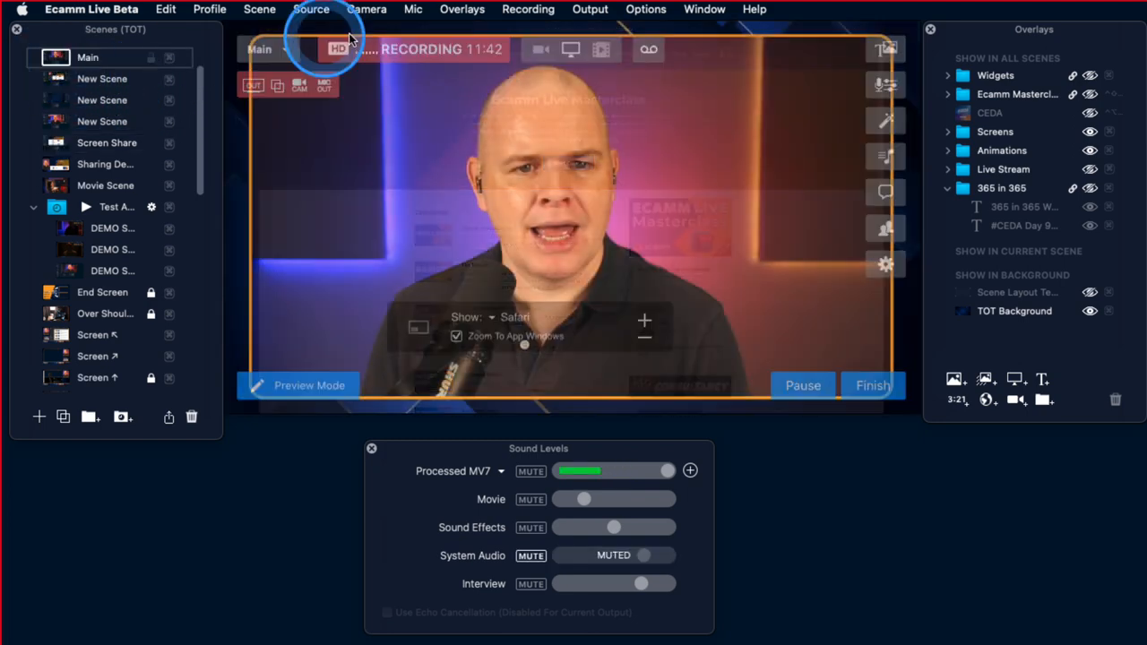
pyautogui.click(311, 9)
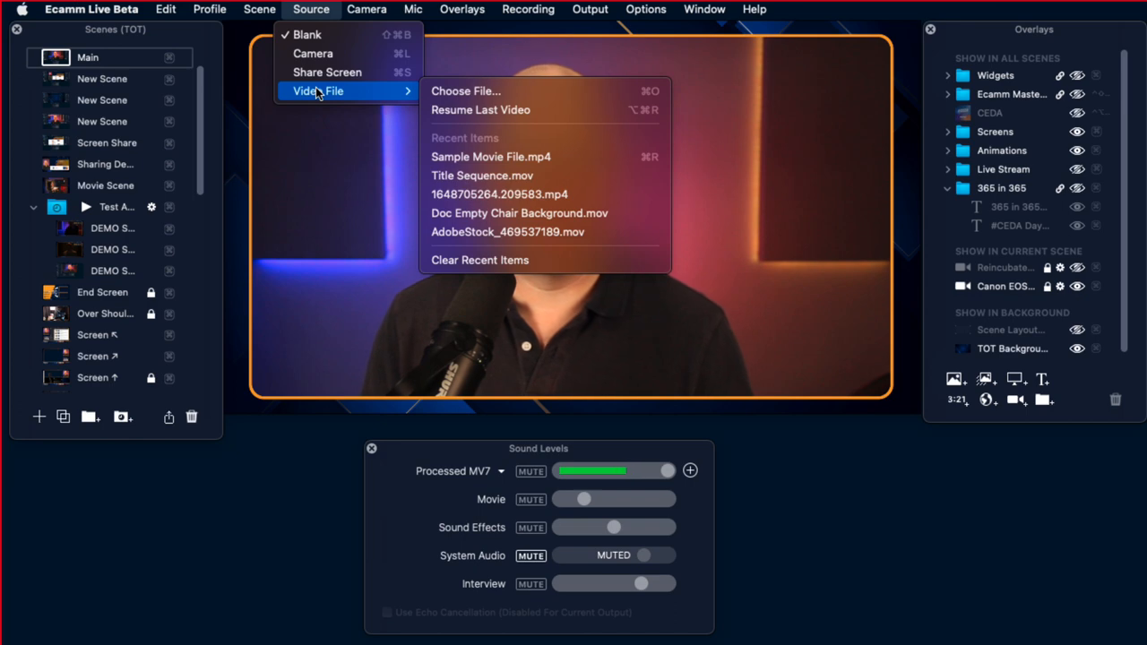
pyautogui.click(318, 91)
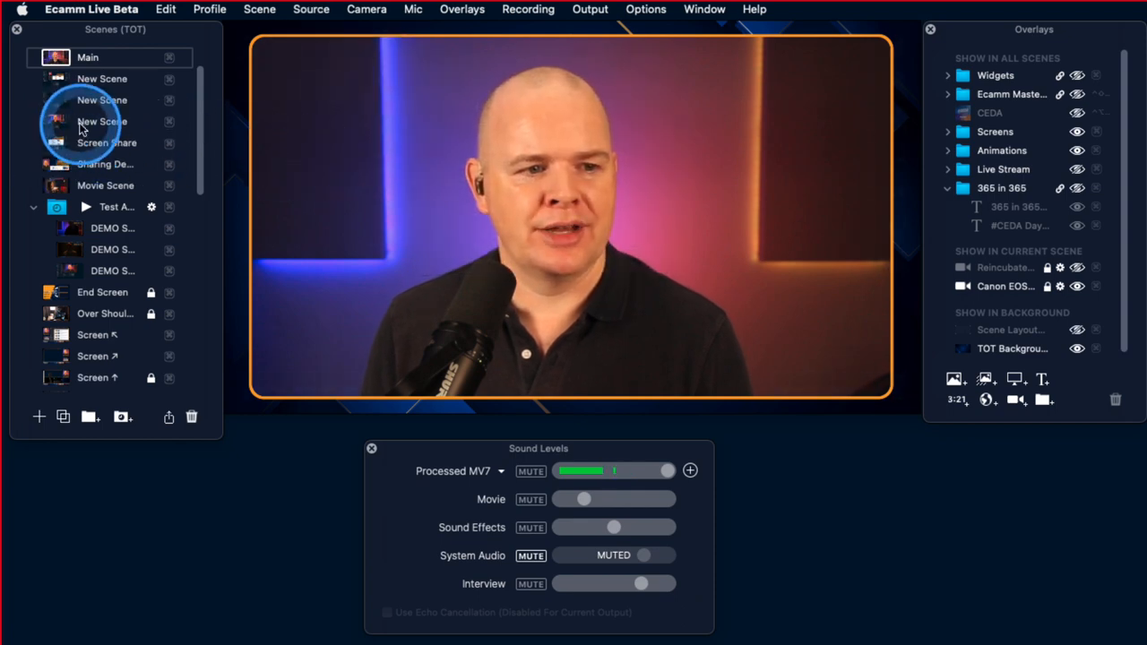
# Step: Select the third New Scene to play its full-frame video file with PNI logo
pyautogui.click(102, 121)
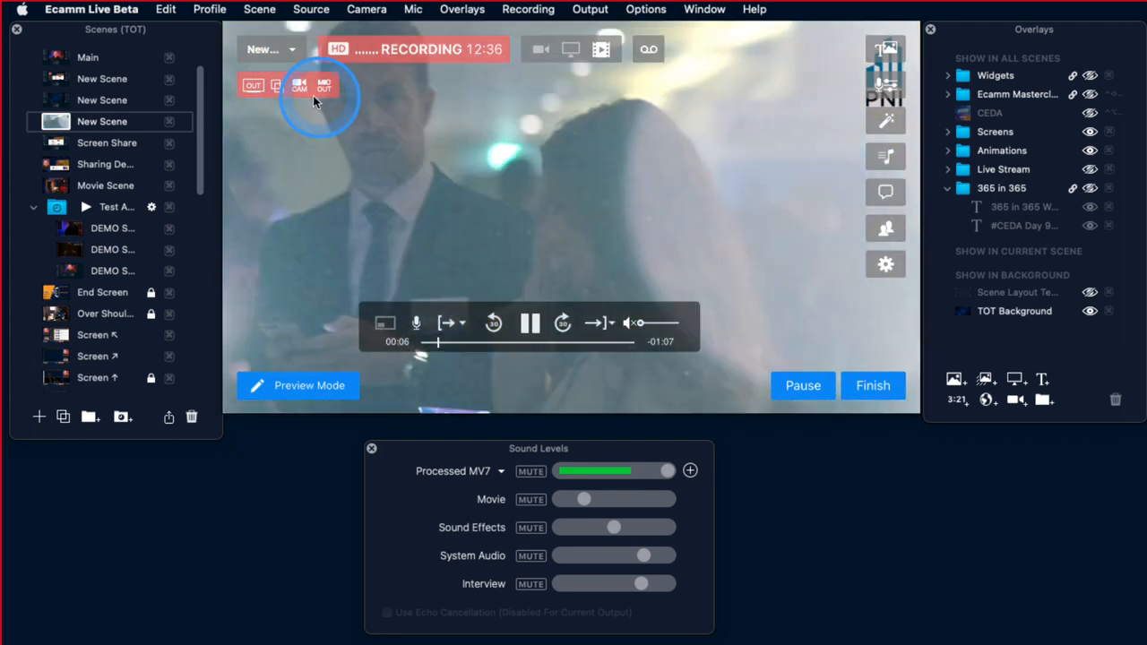
pyautogui.click(87, 57)
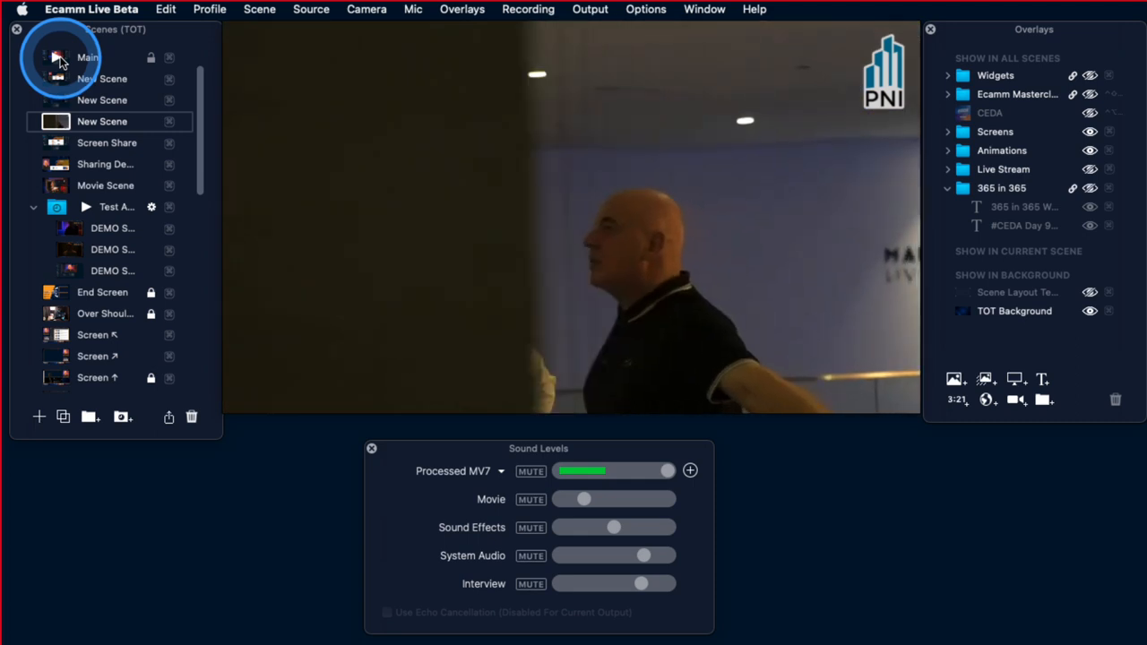